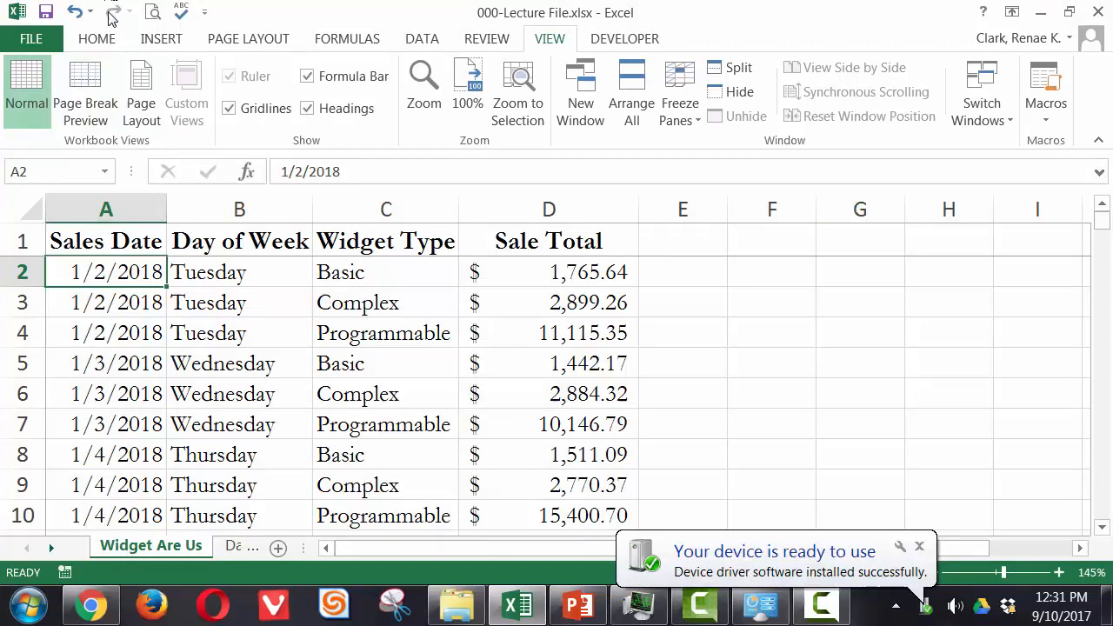
# Step: Review the sales data and place the active cell inside the A1:D385 range
pyautogui.click(97, 38)
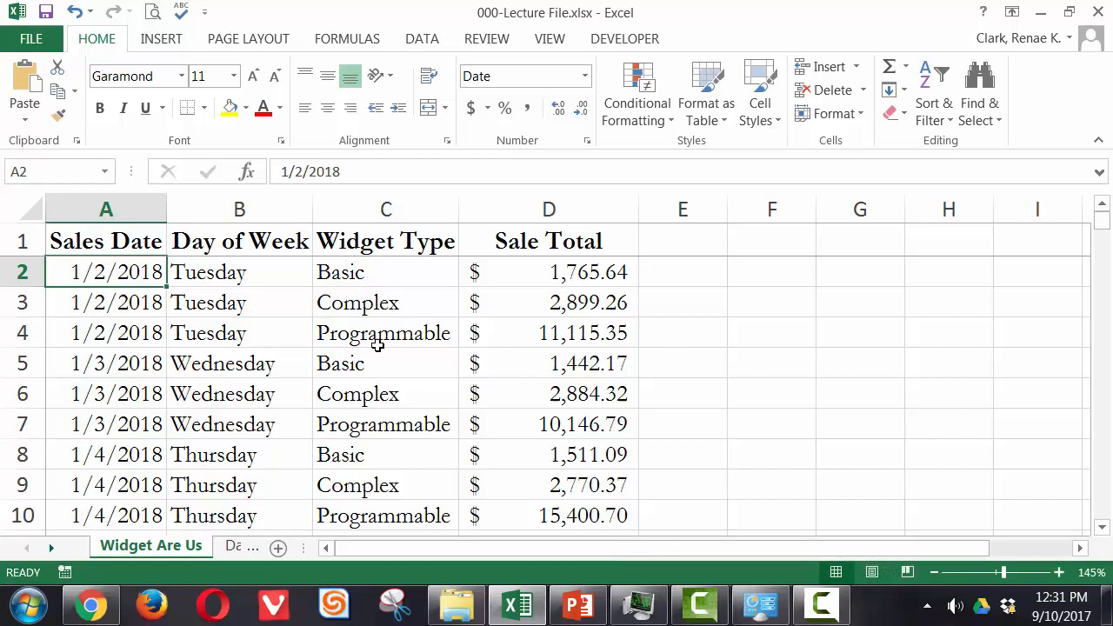
pyautogui.moveTo(577, 350)
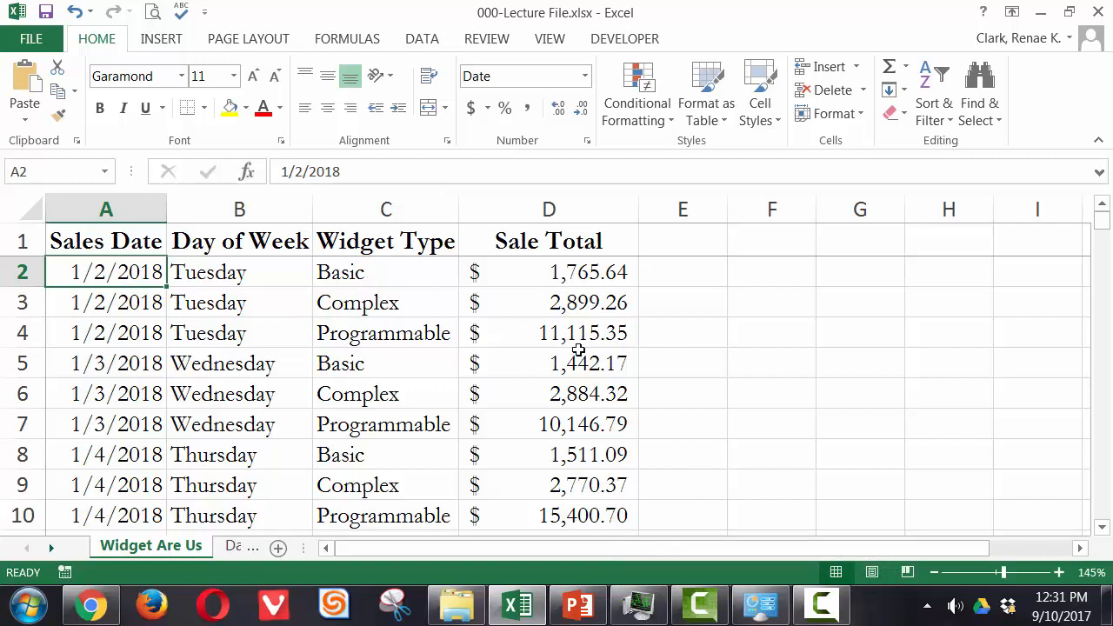
pyautogui.moveTo(163, 346)
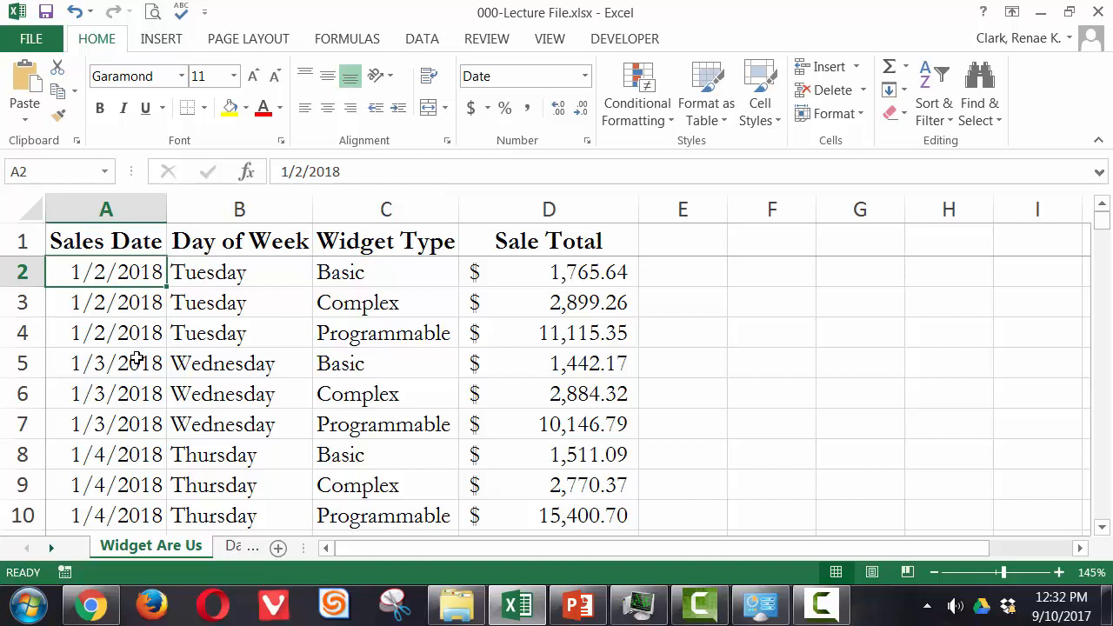
pyautogui.moveTo(257, 387)
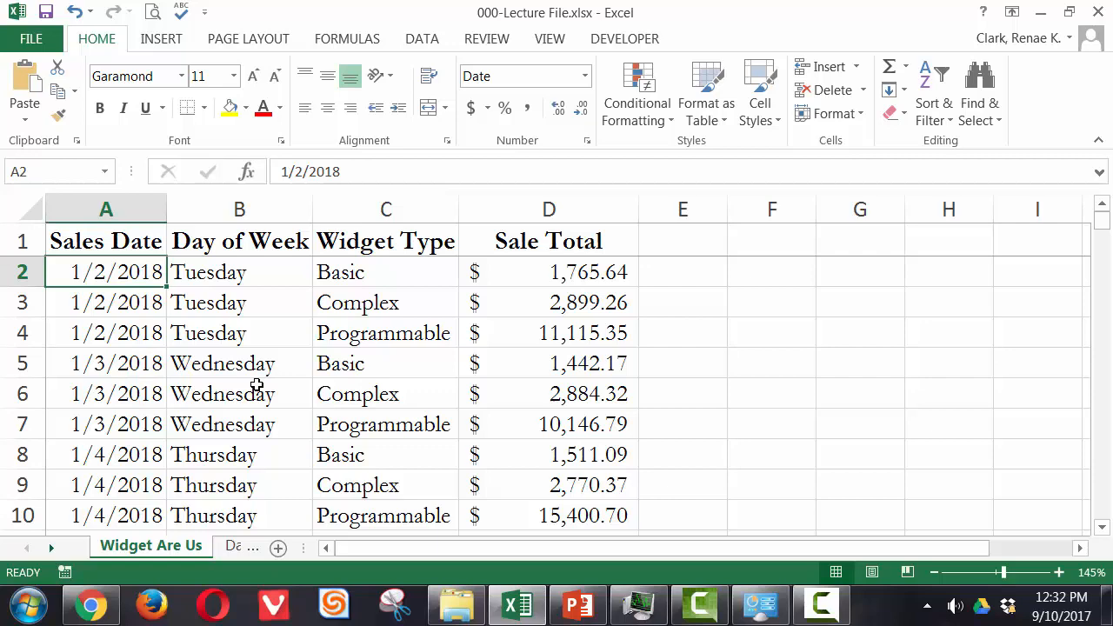
pyautogui.scroll(-3)
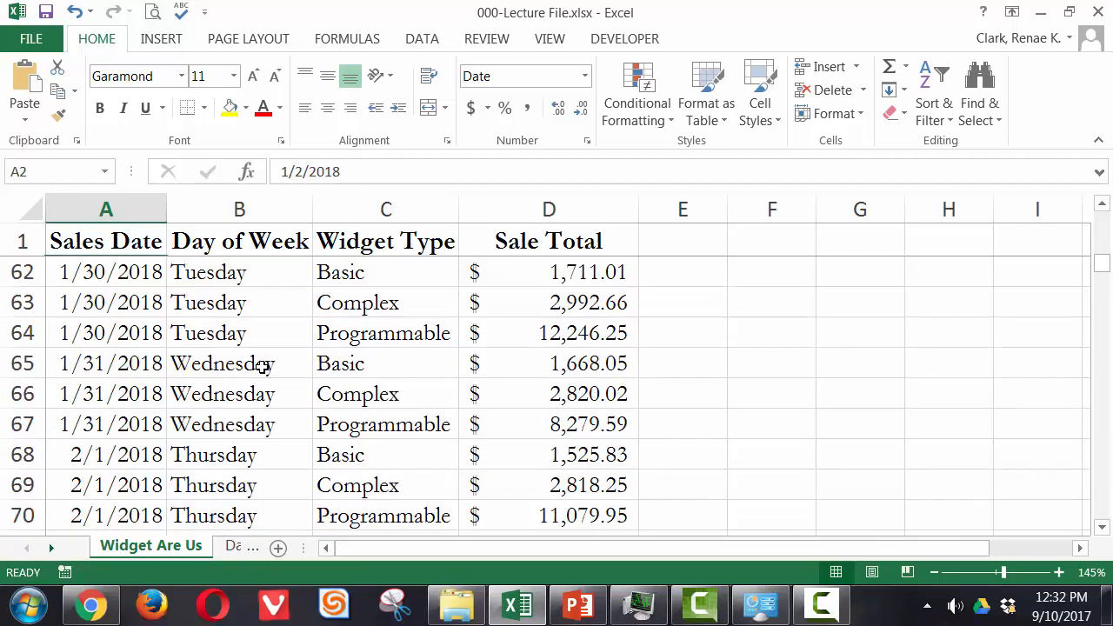
pyautogui.scroll(-3)
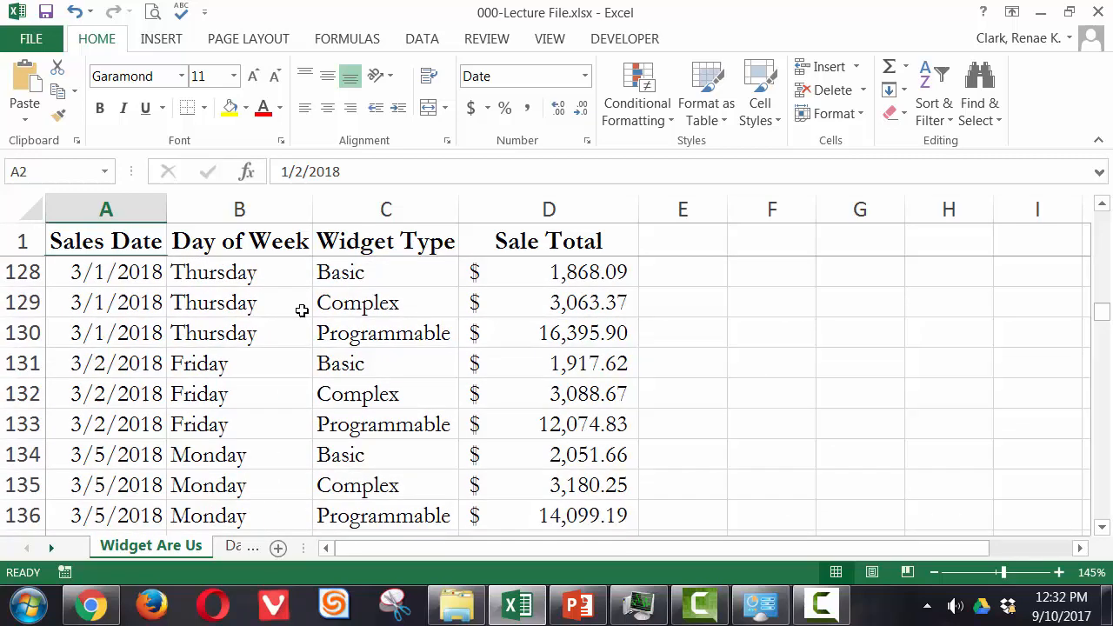
pyautogui.scroll(3)
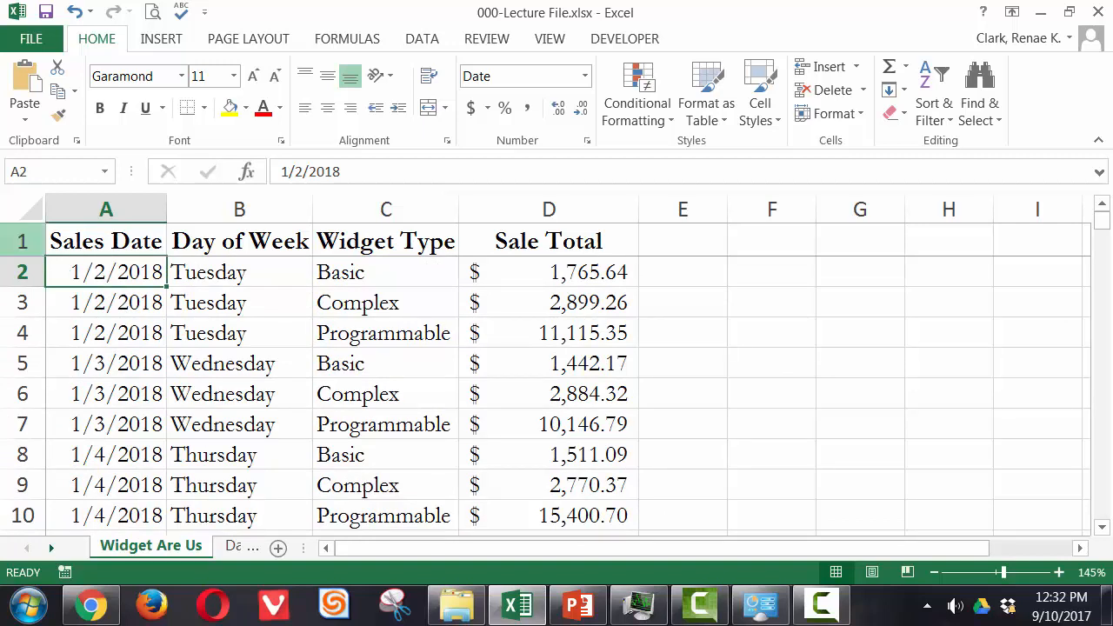
pyautogui.click(106, 240)
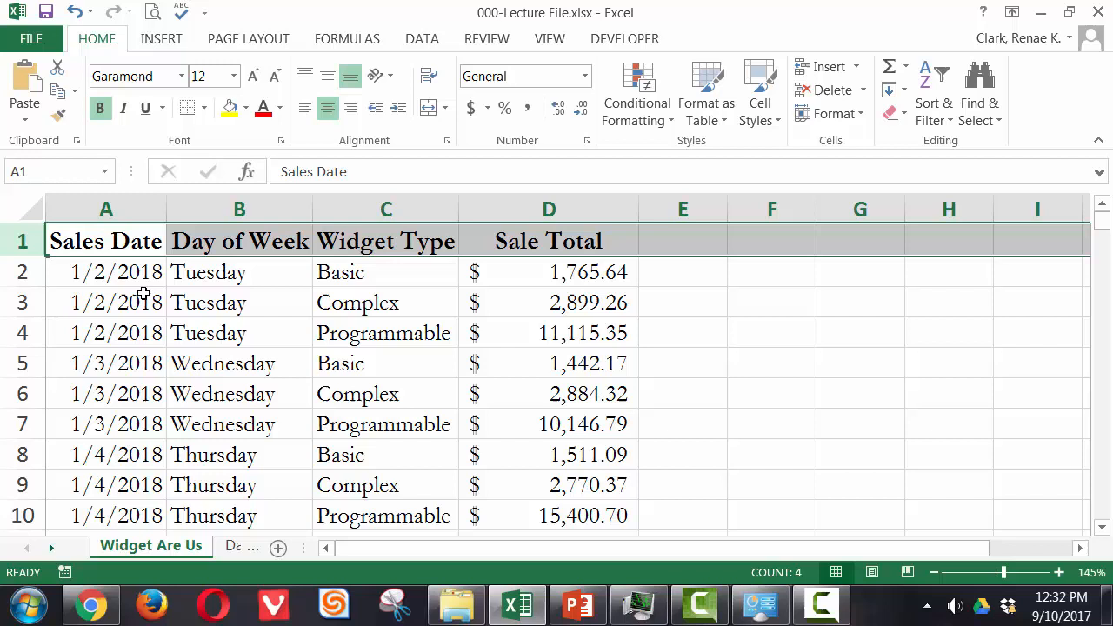
pyautogui.click(106, 272)
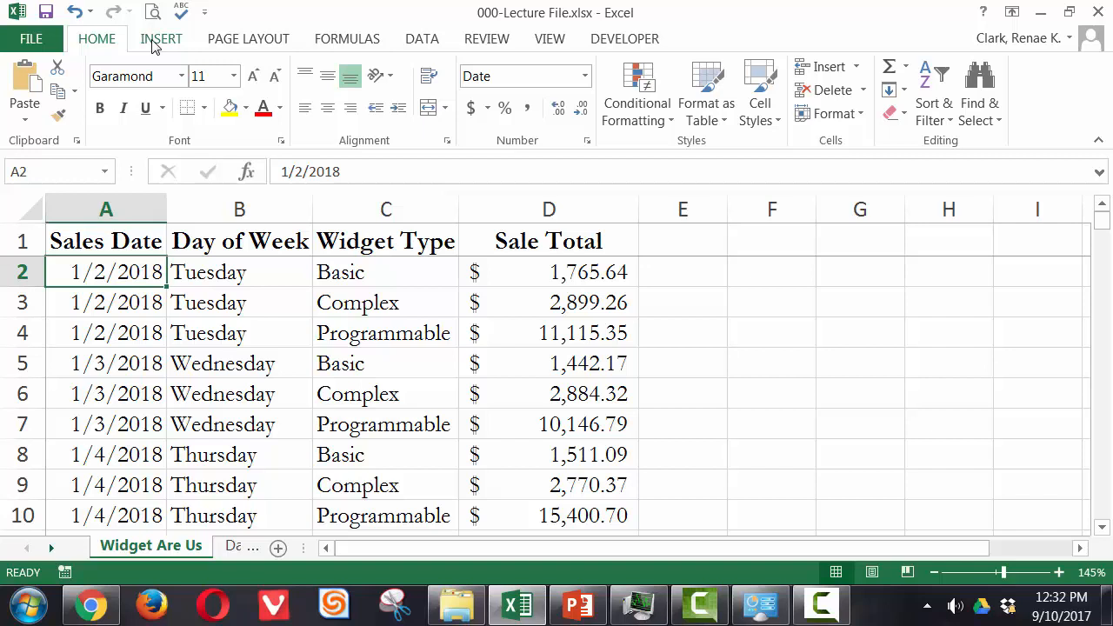
# Step: Begin creating a table from $A$1:$D$385 with 'My table has headers' checked
pyautogui.click(160, 38)
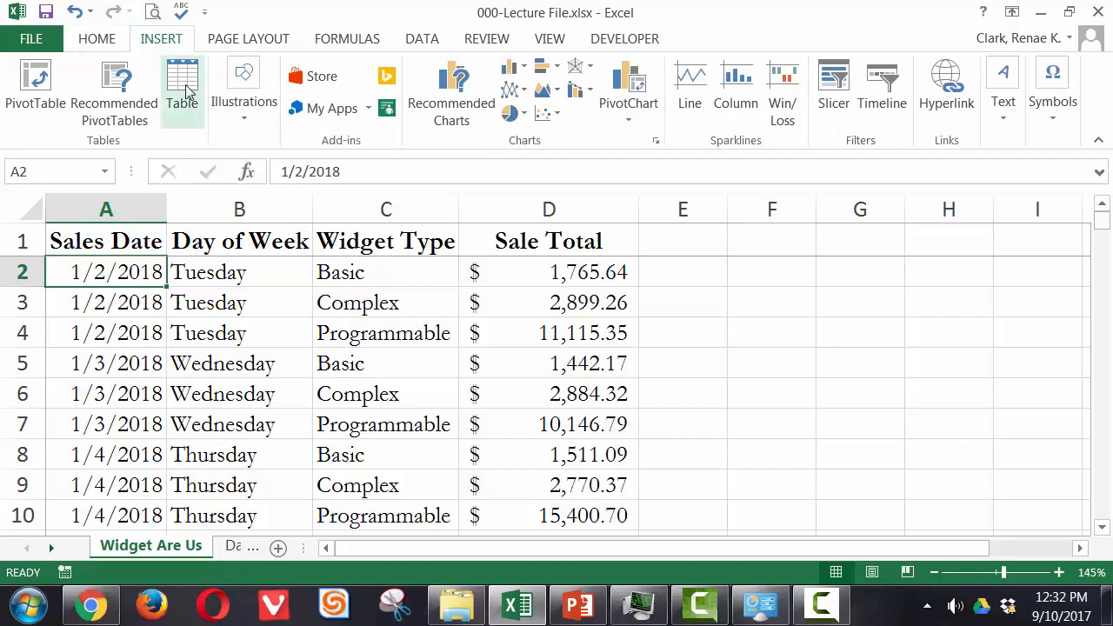
pyautogui.moveTo(182, 87)
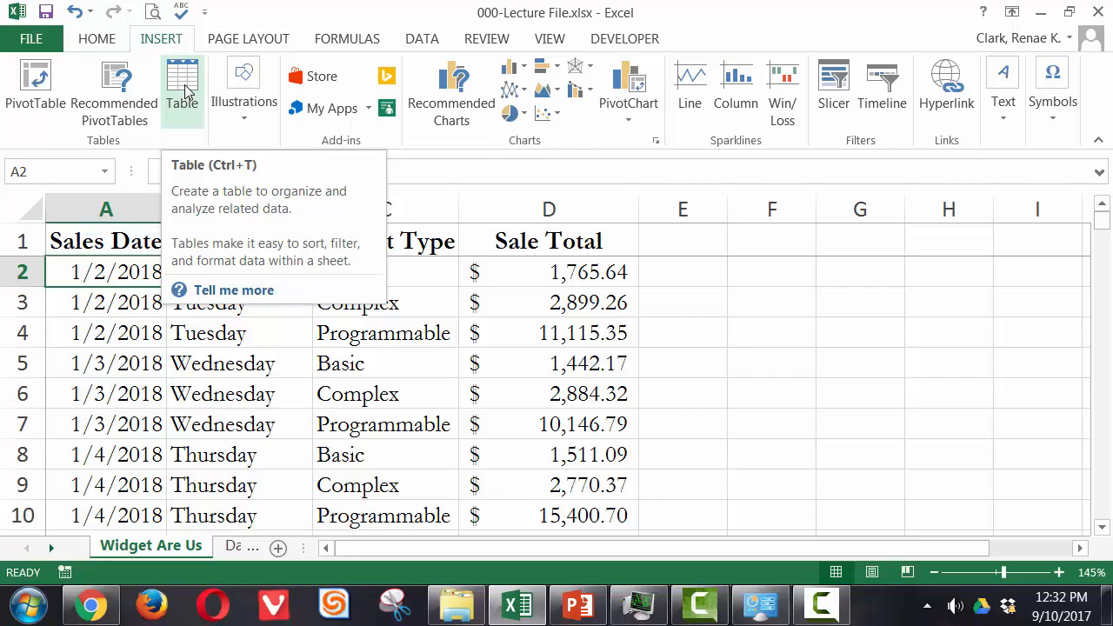
pyautogui.click(181, 87)
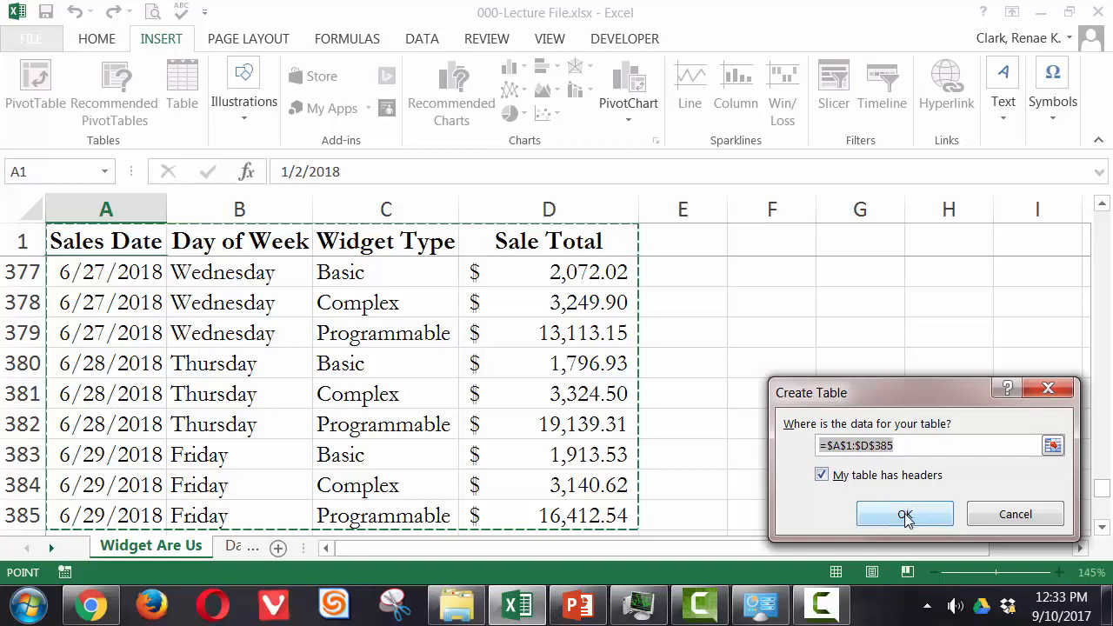
# Step: Confirm Table4 with header row, filters and banded rows, then select its name for renaming
pyautogui.click(905, 515)
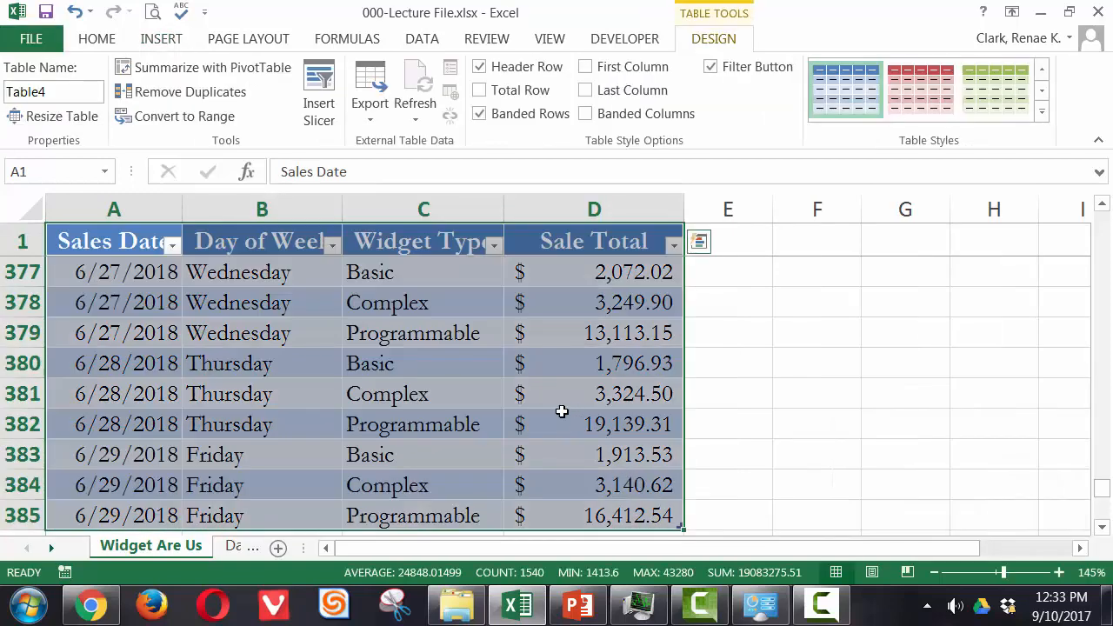
pyautogui.moveTo(480, 389)
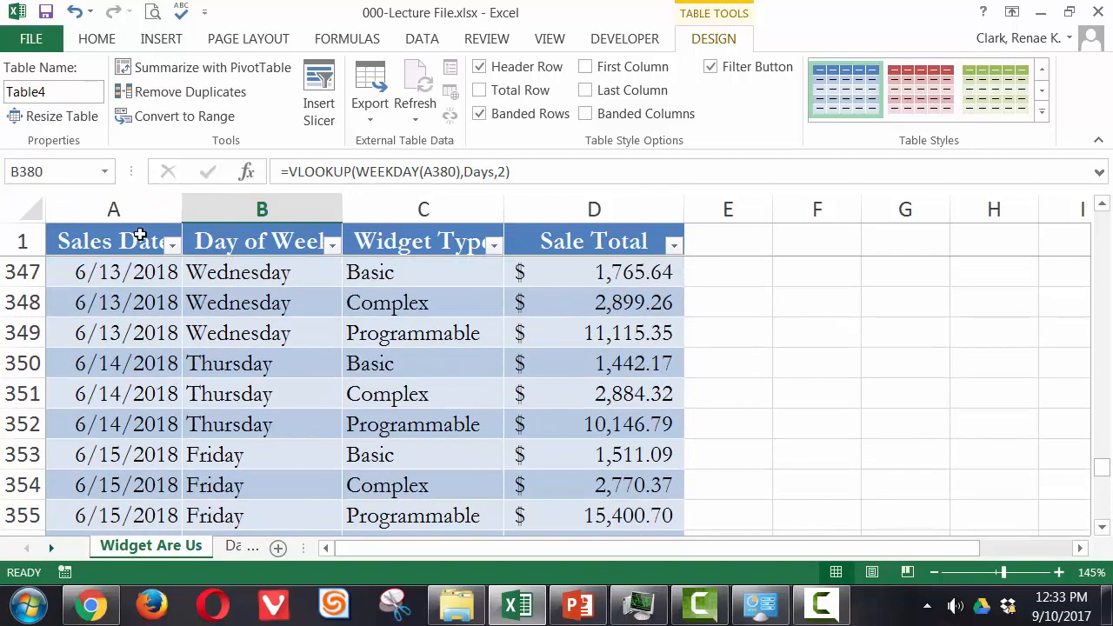
pyautogui.click(114, 240)
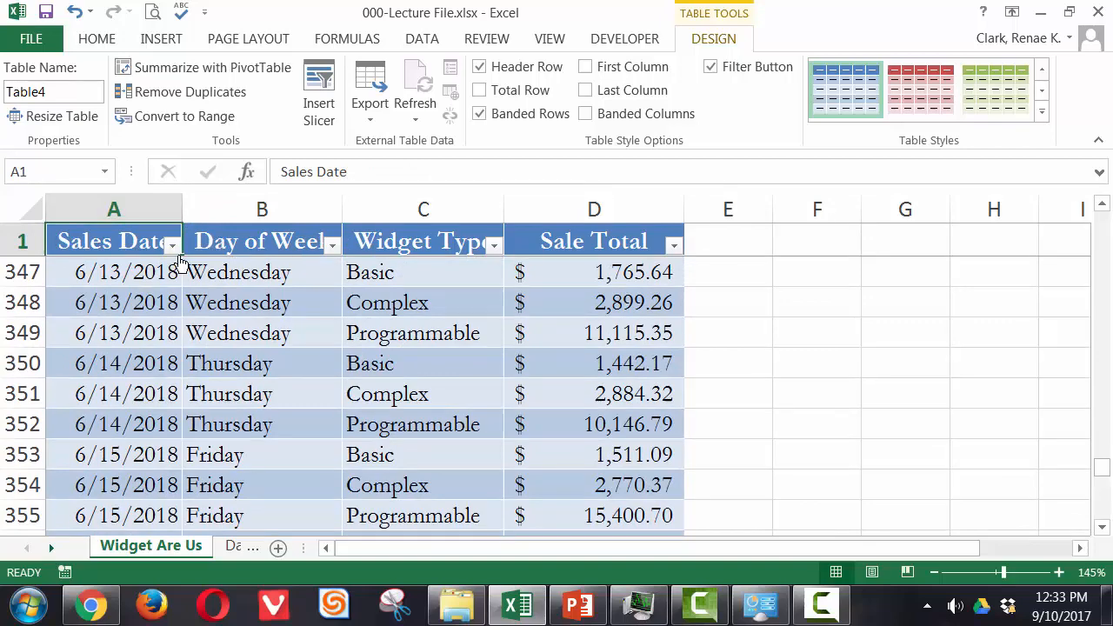
pyautogui.click(172, 242)
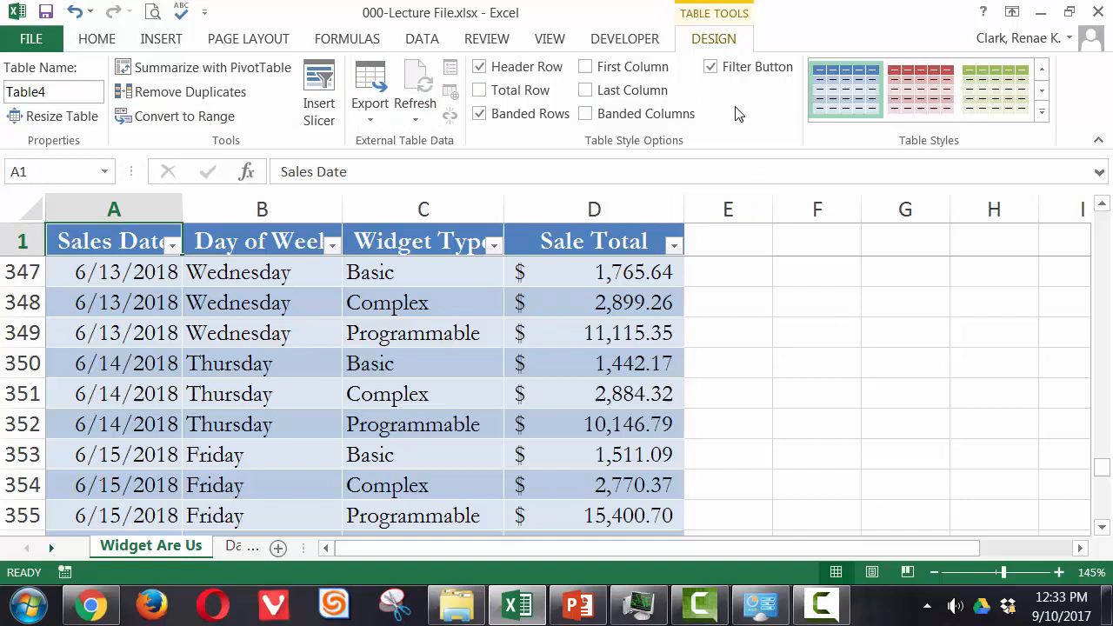
pyautogui.moveTo(715, 124)
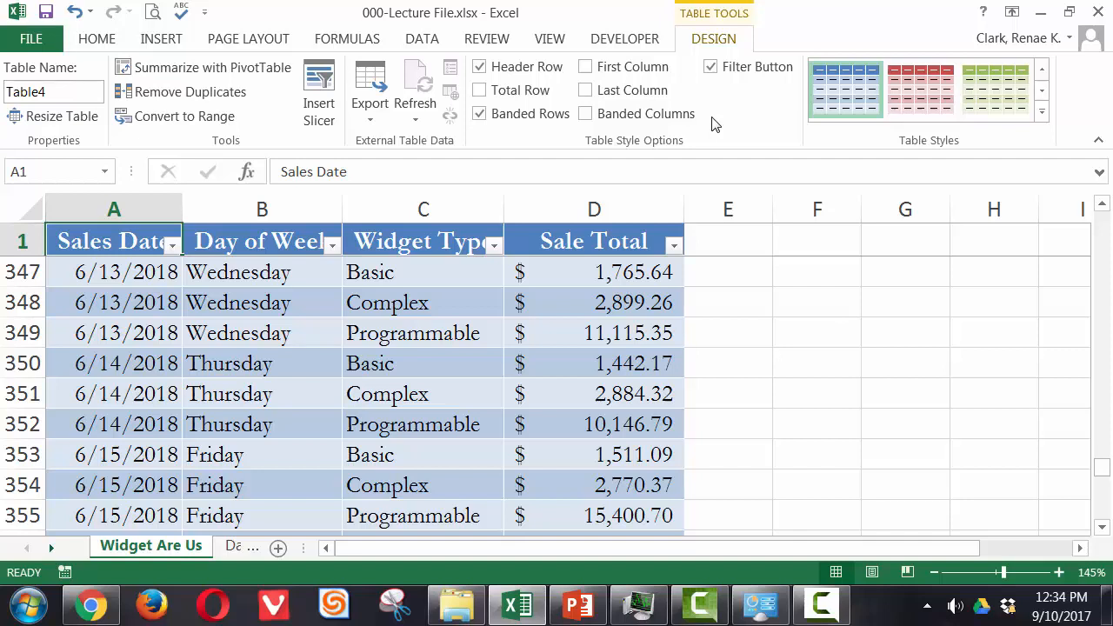
pyautogui.click(160, 39)
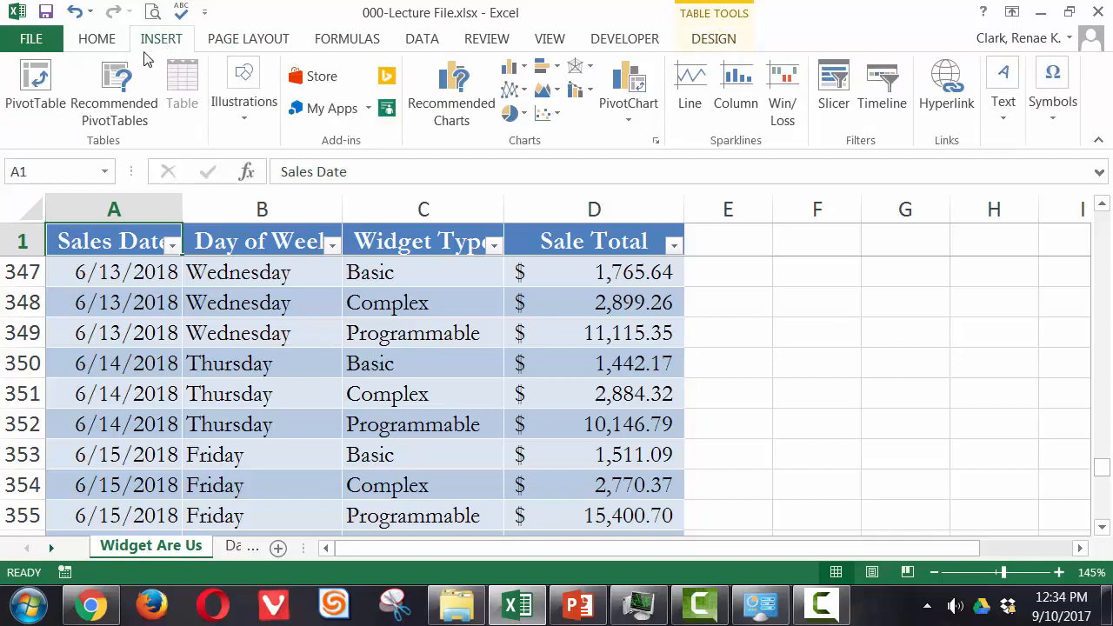
pyautogui.moveTo(181, 87)
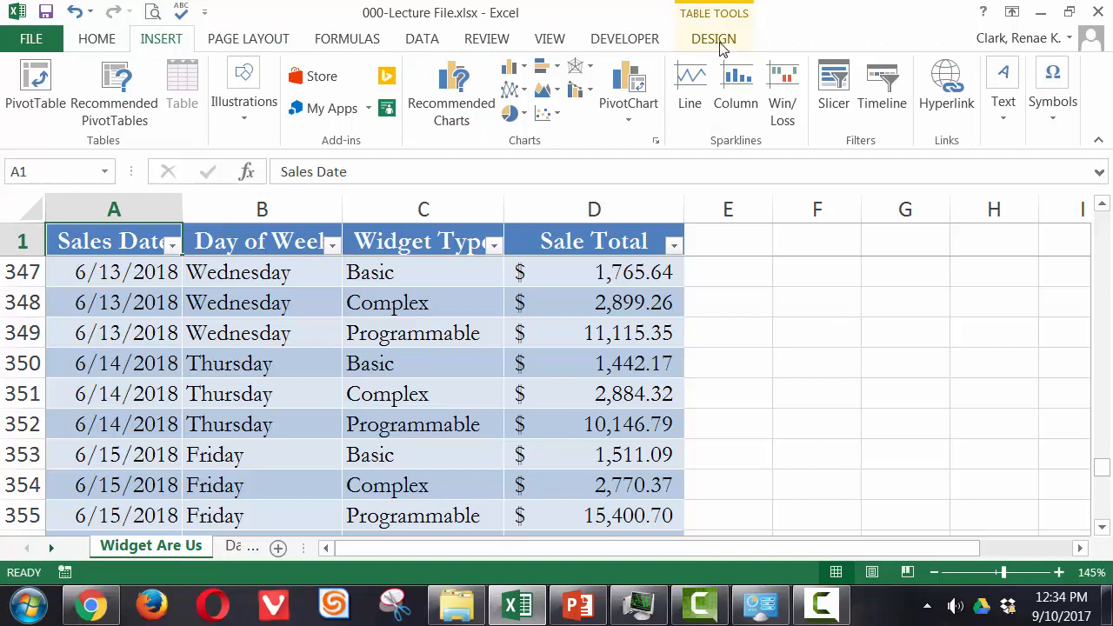
pyautogui.click(713, 39)
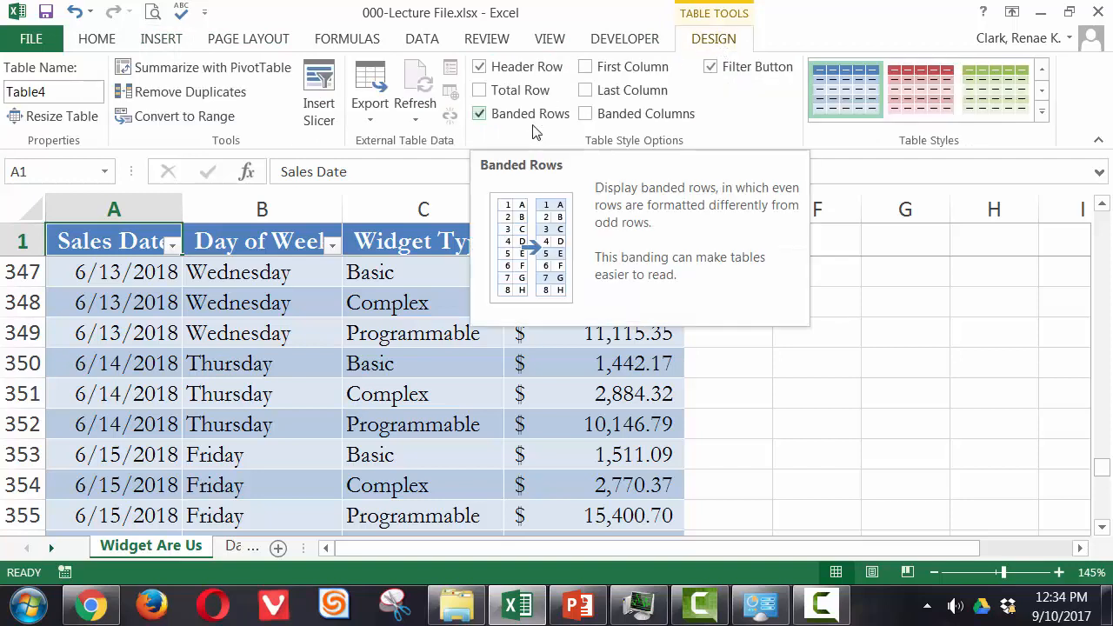
pyautogui.moveTo(376, 358)
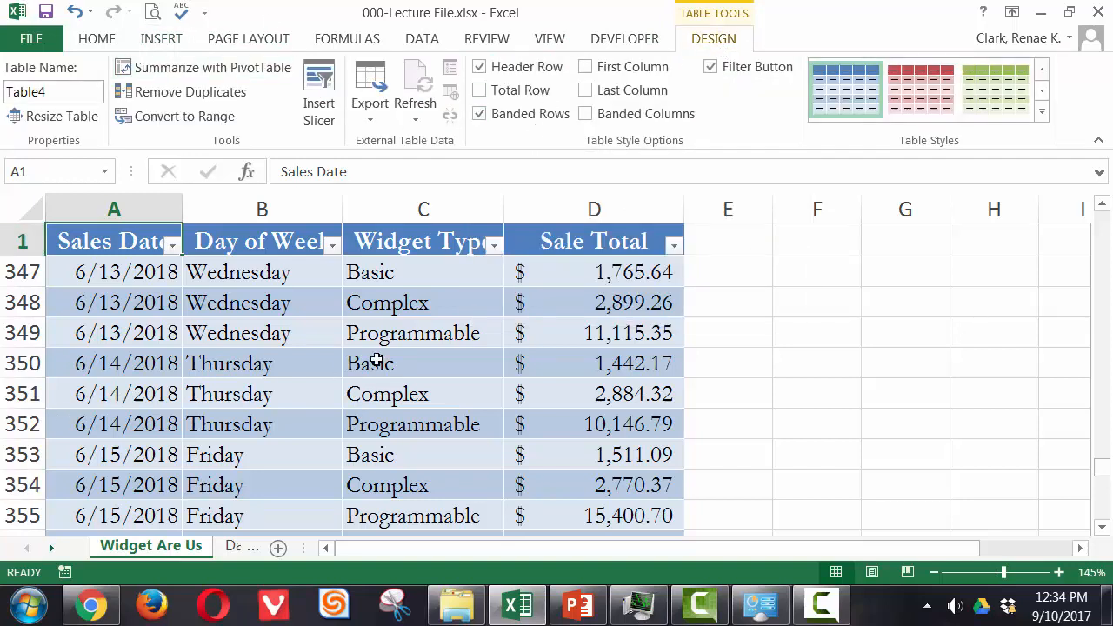
pyautogui.moveTo(198, 372)
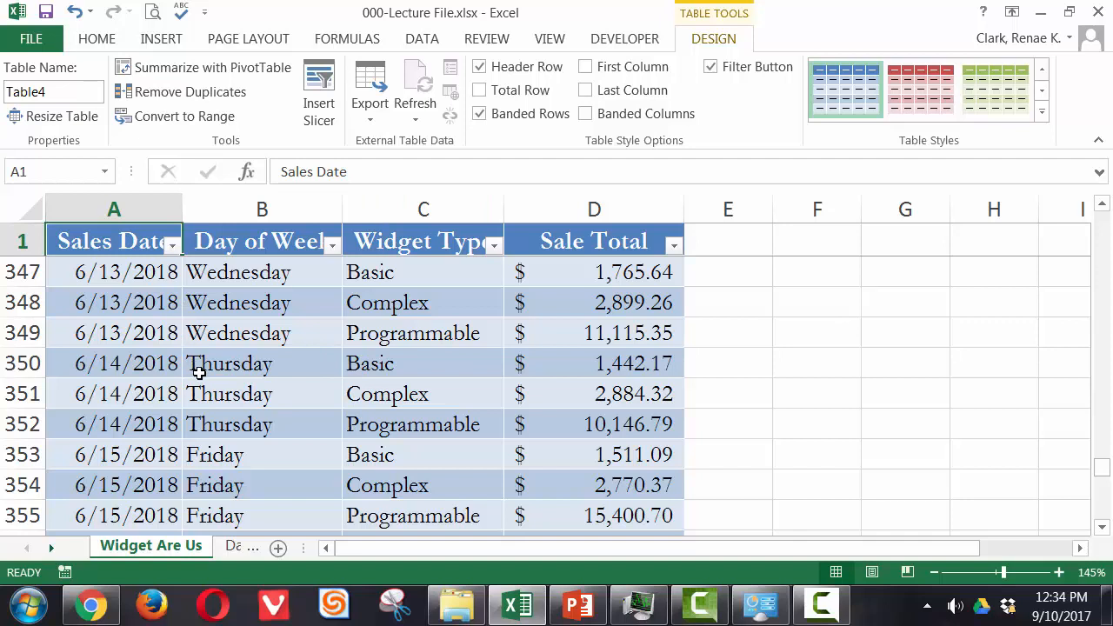
pyautogui.click(52, 91)
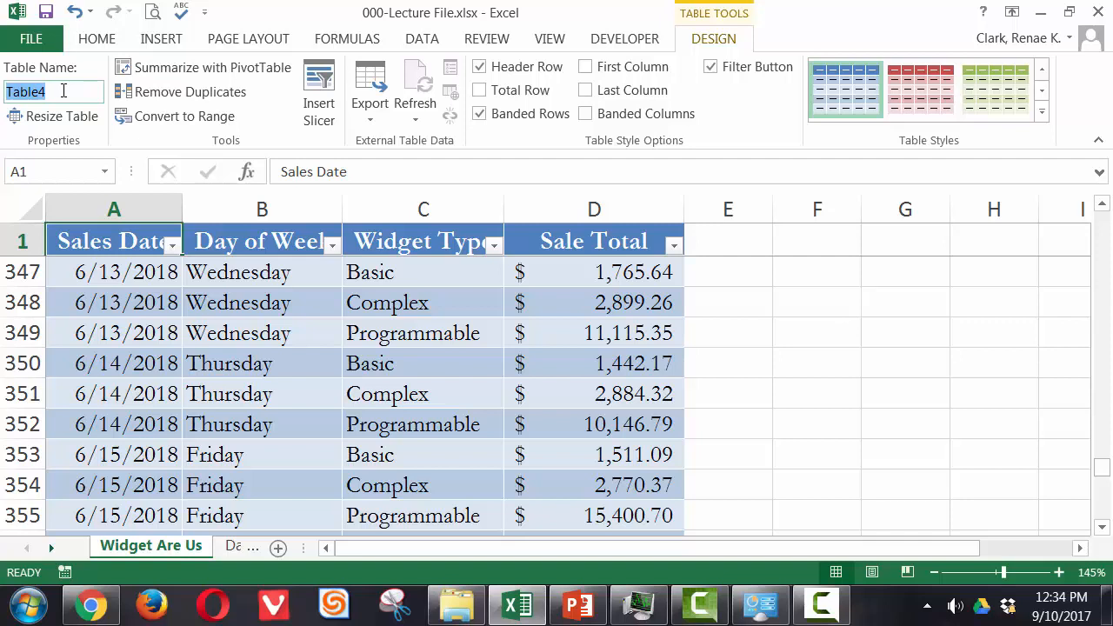
# Step: Name the table SalesData and verify it via the Name Box defined-names list
pyautogui.write('A')
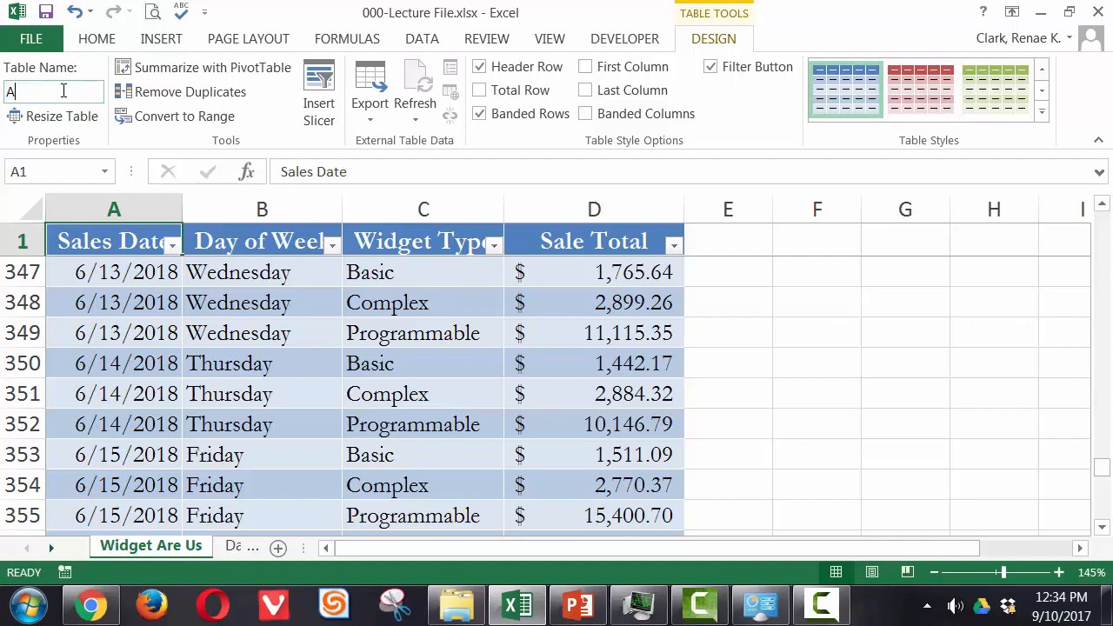
pyautogui.write('SalesData')
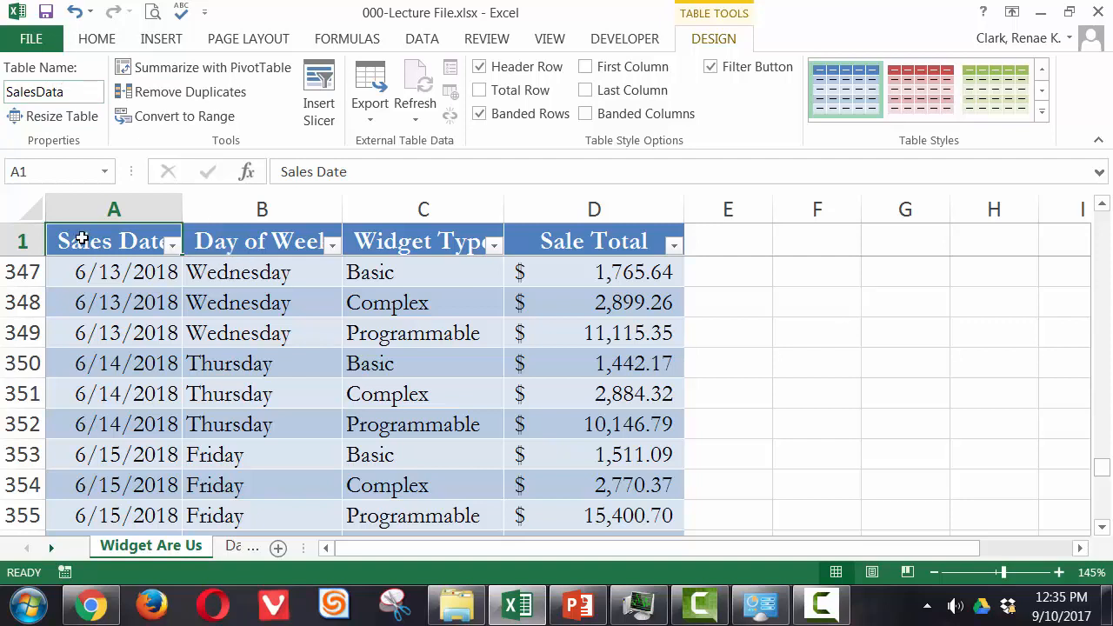
pyautogui.click(106, 172)
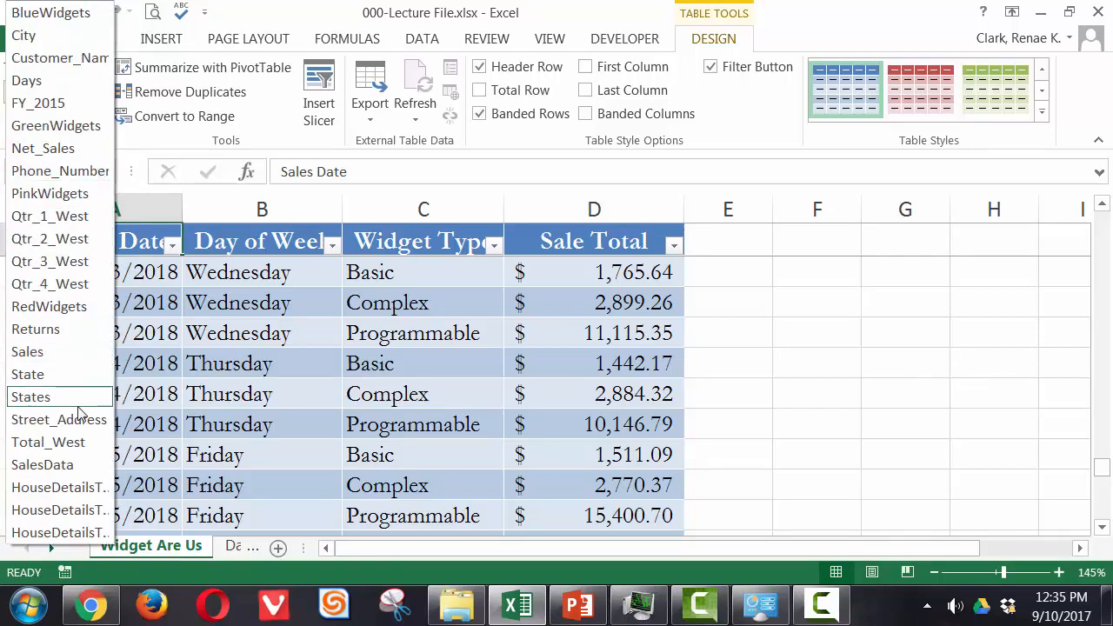
pyautogui.click(41, 465)
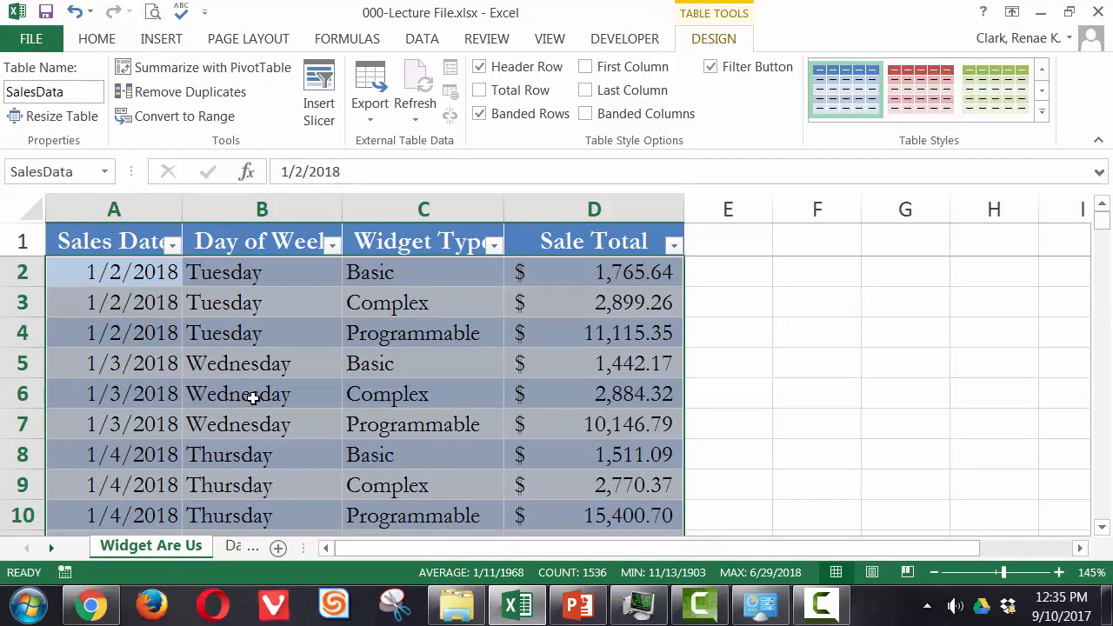
pyautogui.click(261, 394)
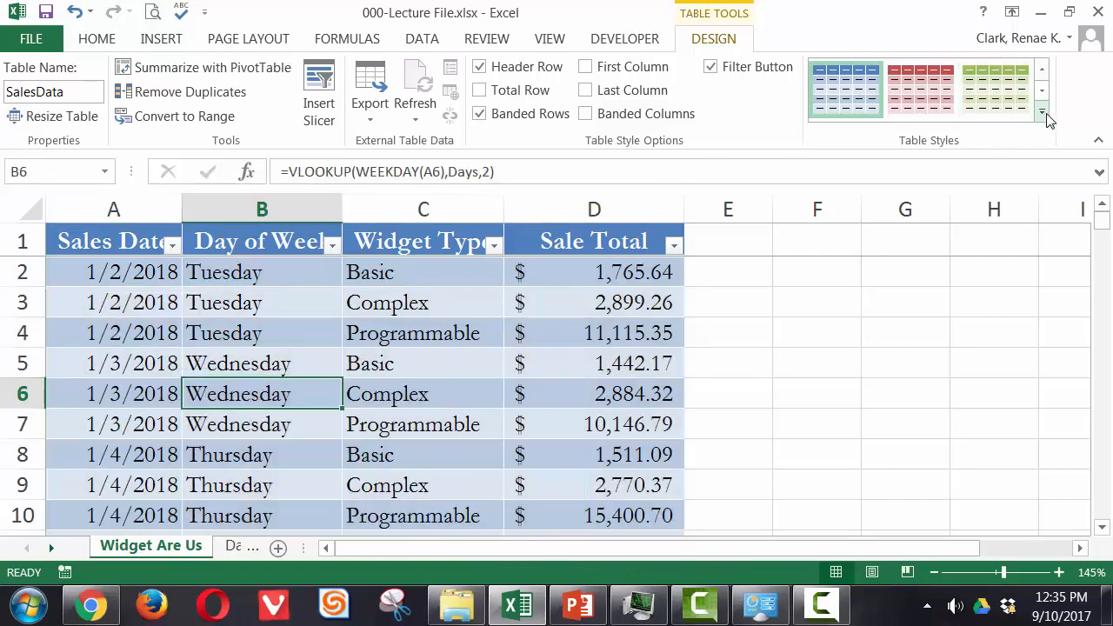
# Step: Apply the orange medium banded style from the Table Styles gallery
pyautogui.click(1044, 114)
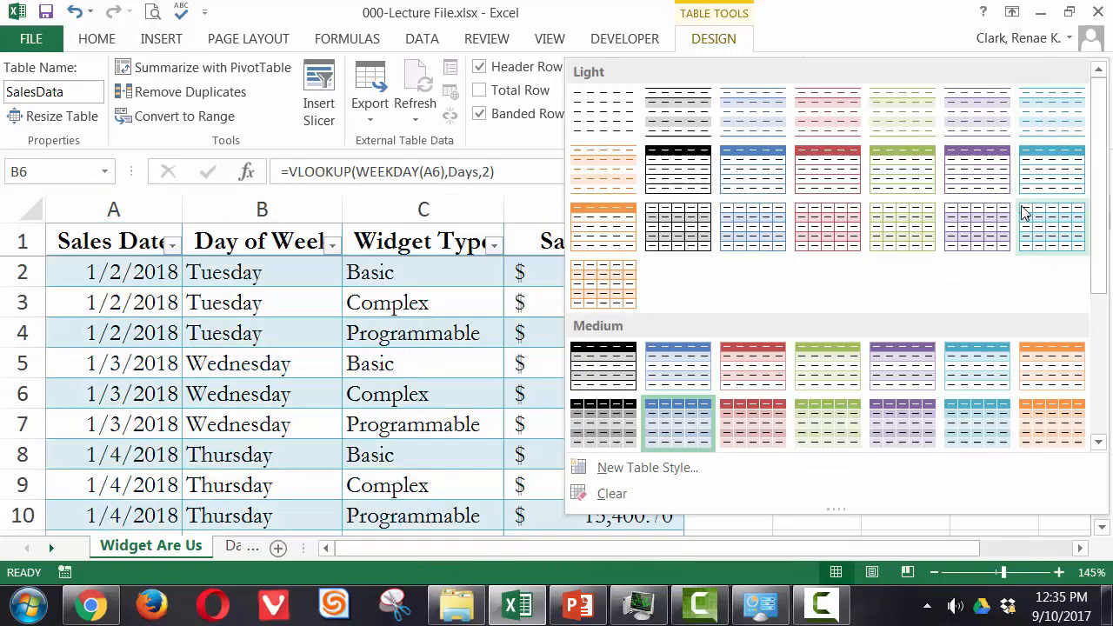
pyautogui.click(1053, 424)
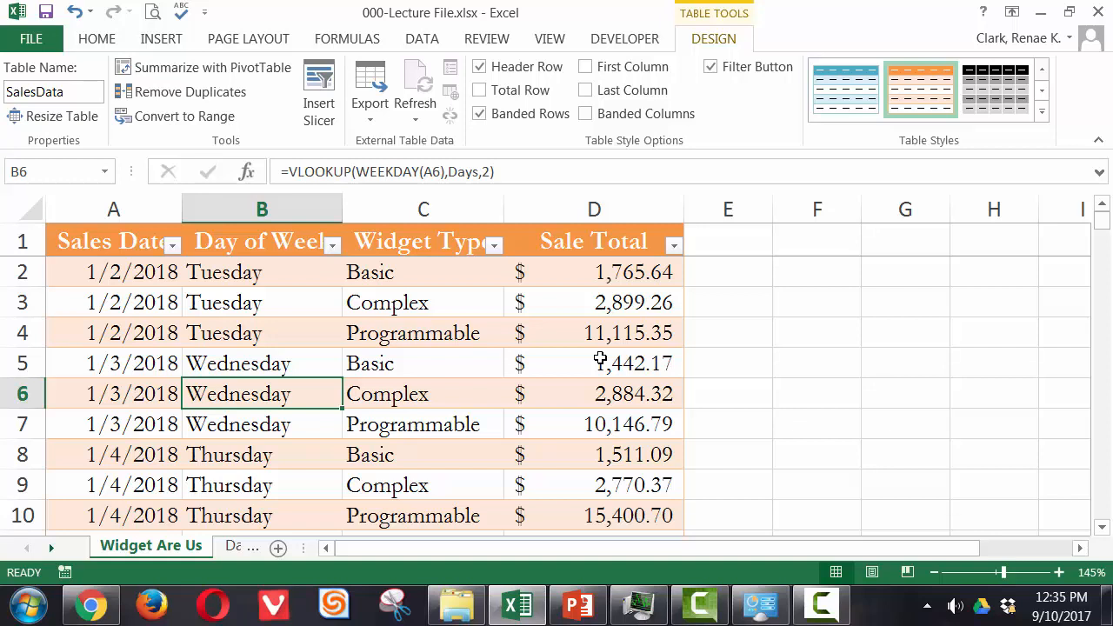
pyautogui.moveTo(595, 352)
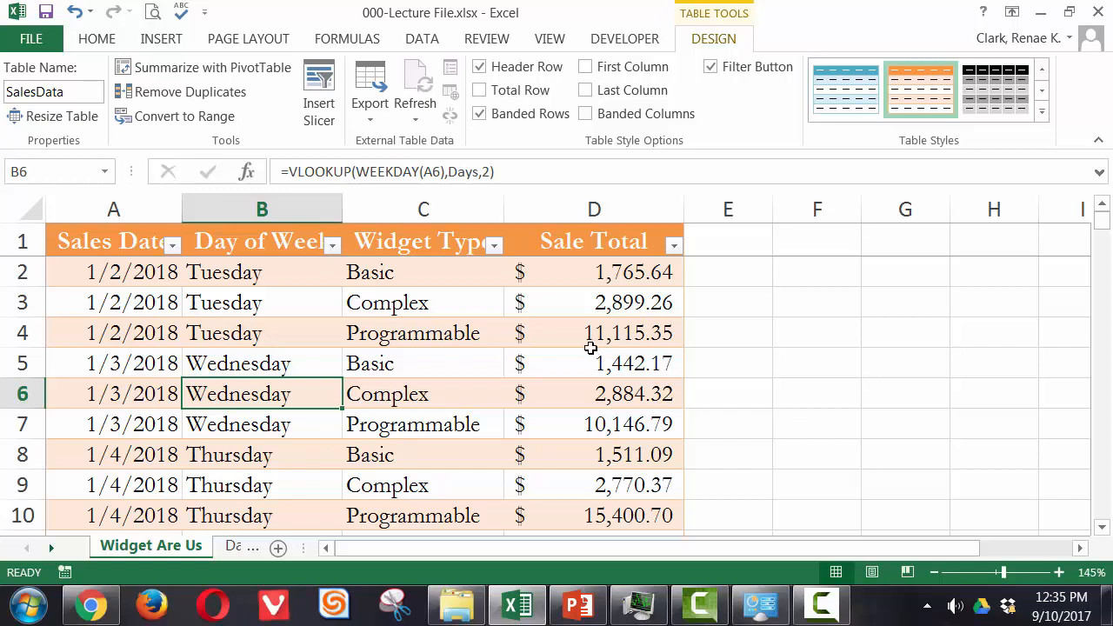
pyautogui.moveTo(484, 136)
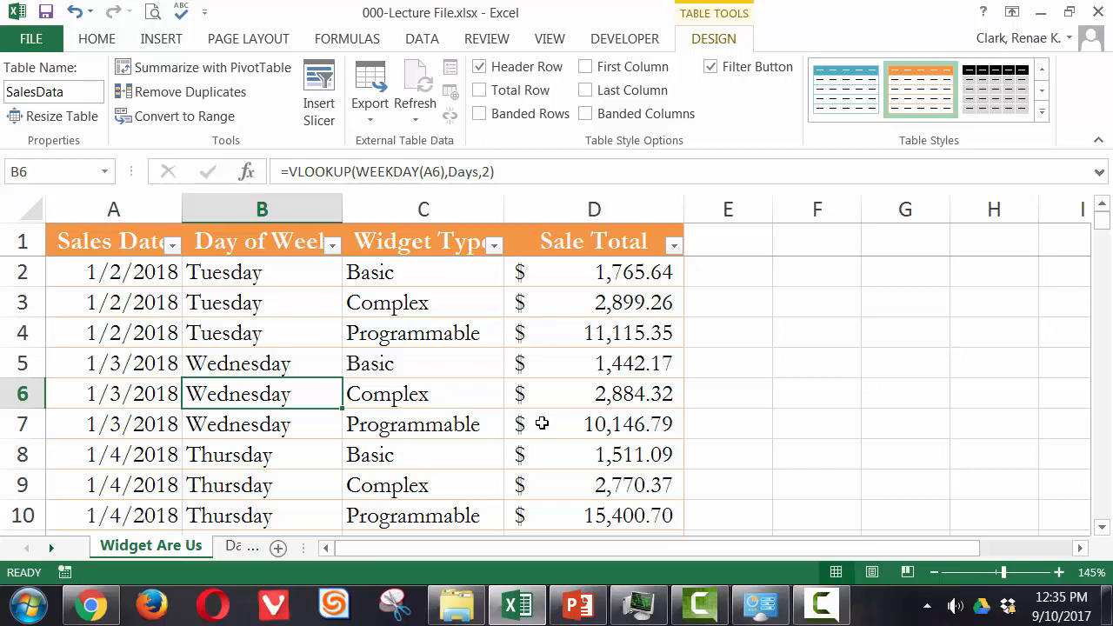
pyautogui.click(480, 113)
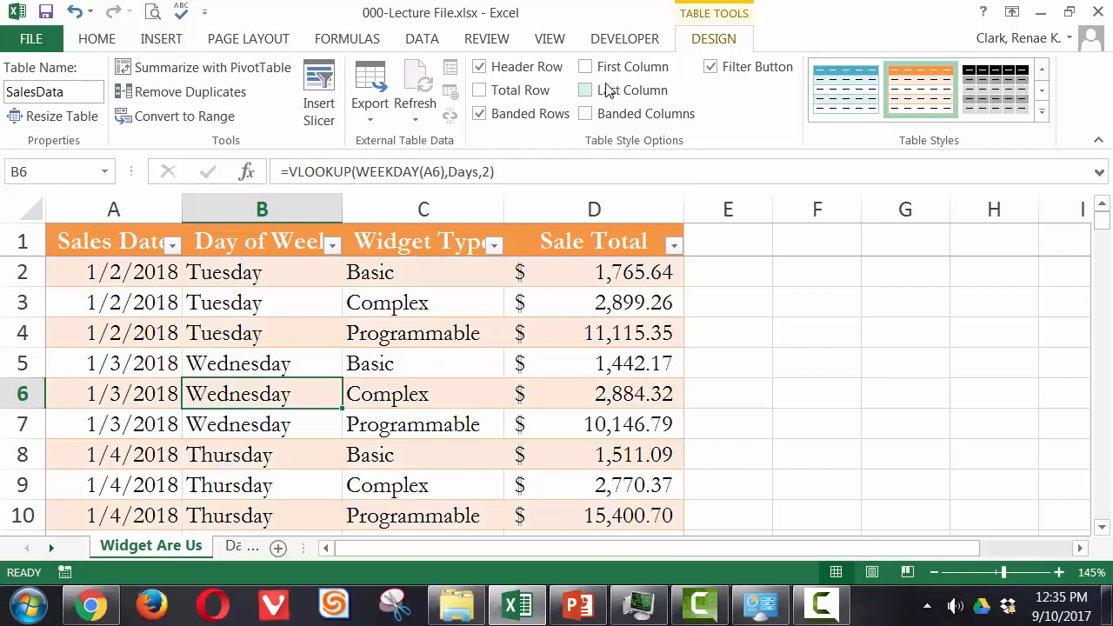
pyautogui.click(585, 90)
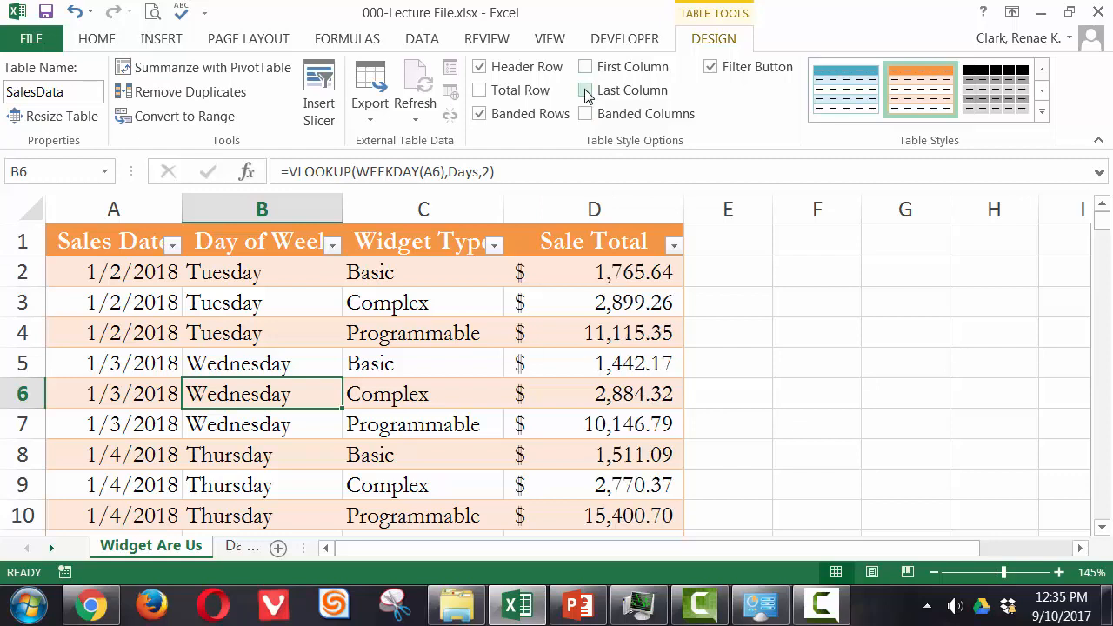
pyautogui.click(585, 91)
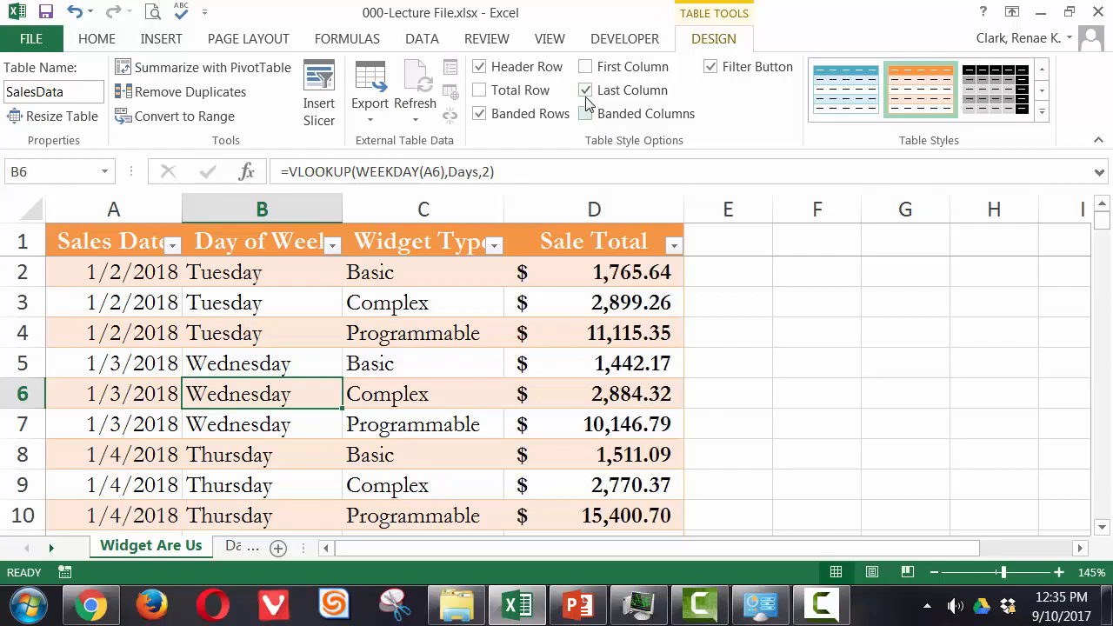
pyautogui.click(584, 113)
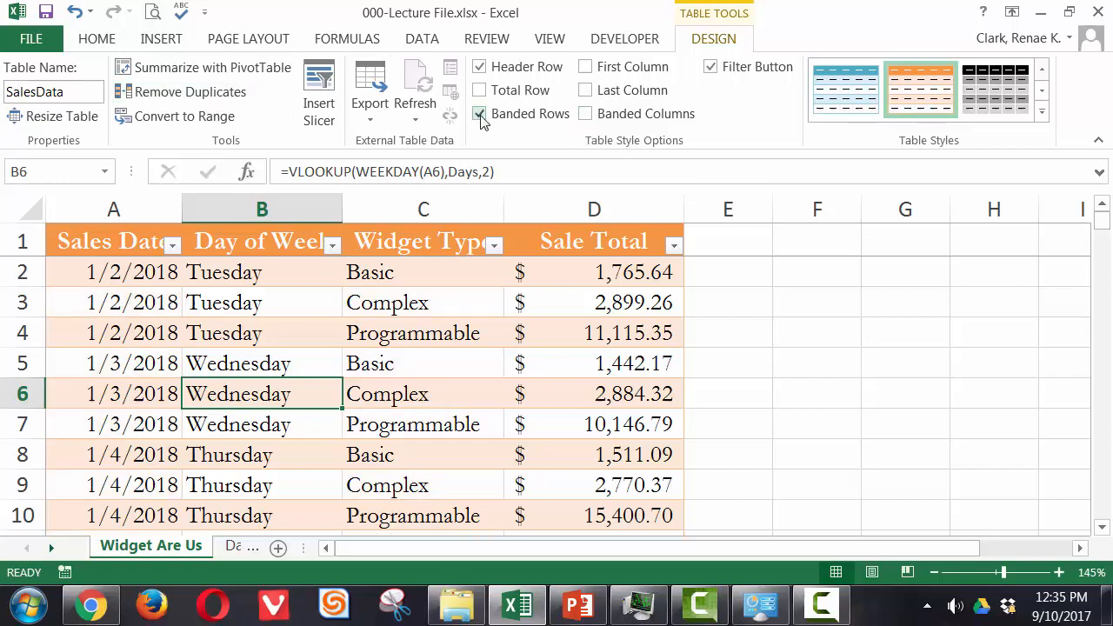
pyautogui.click(425, 364)
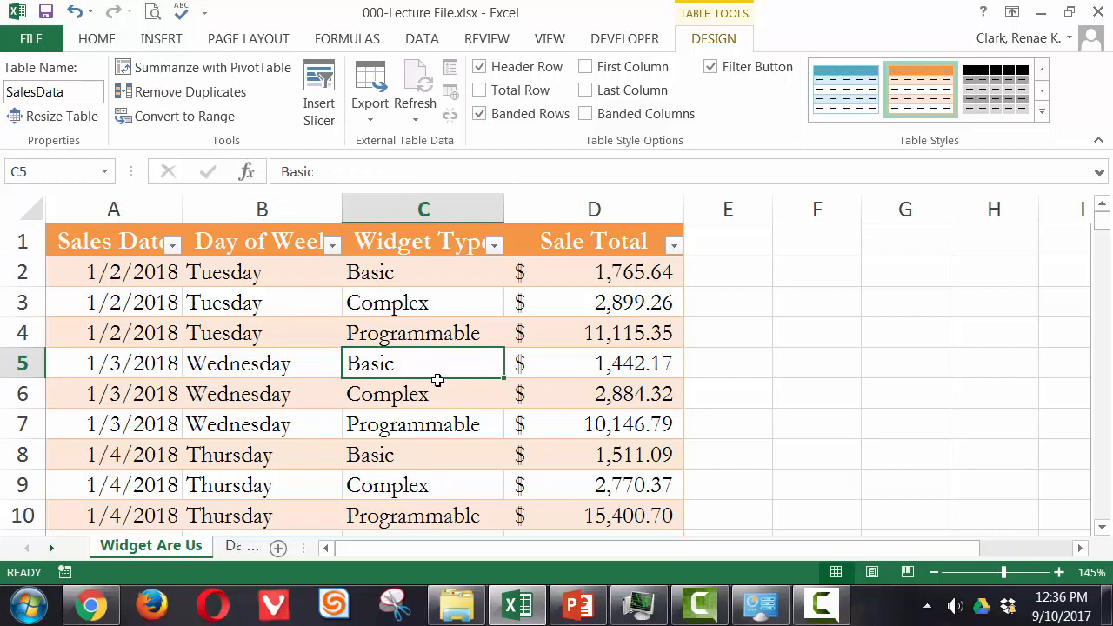
pyautogui.moveTo(446, 366)
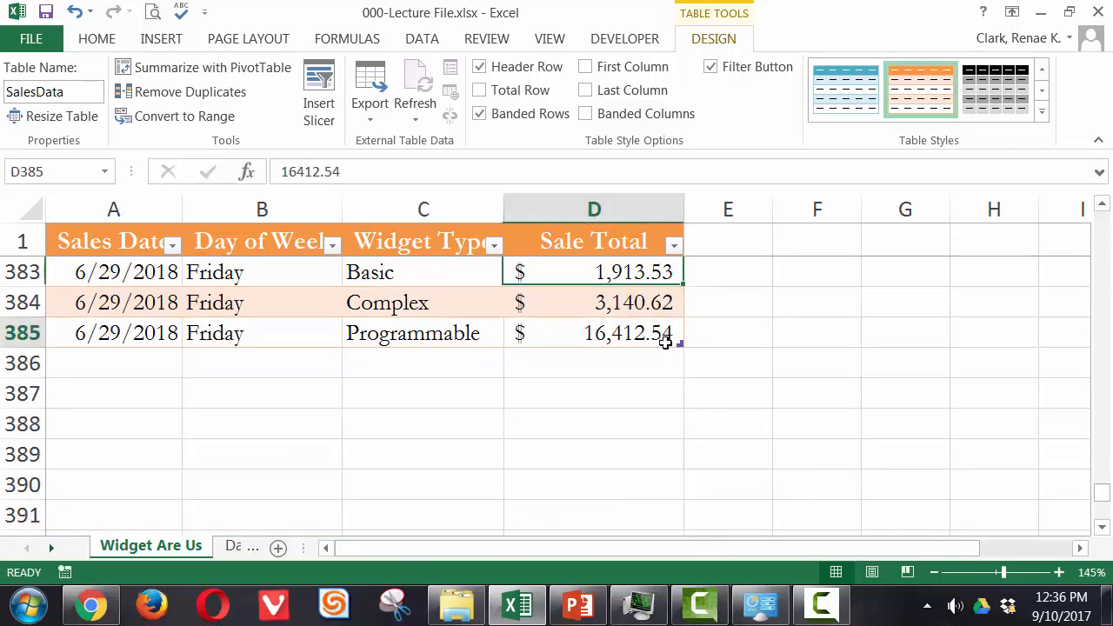
pyautogui.click(595, 303)
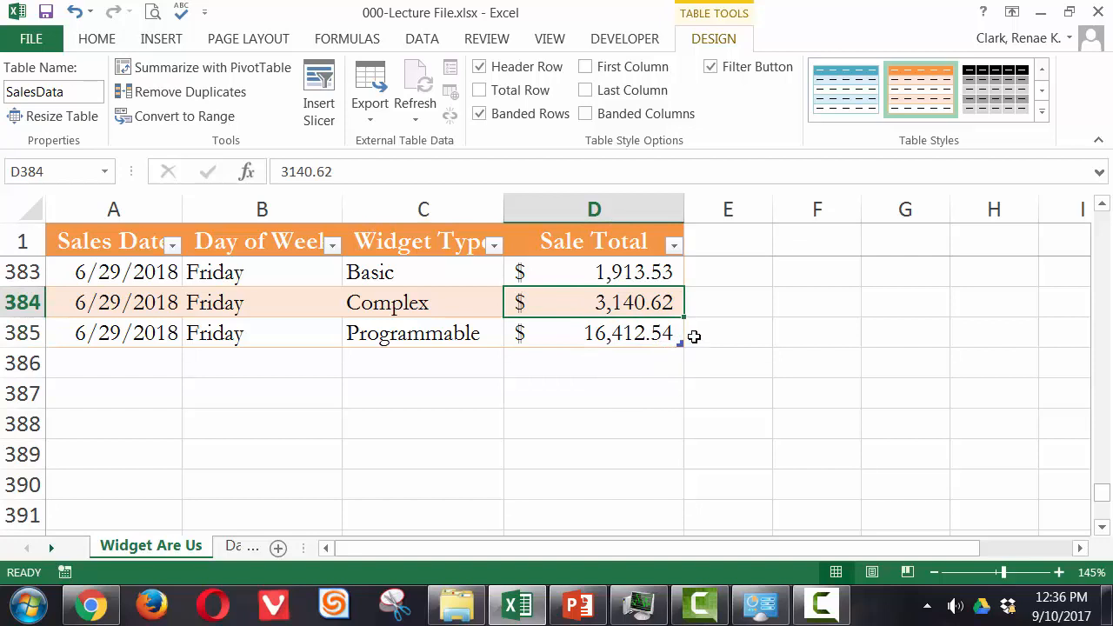
pyautogui.moveTo(682, 348)
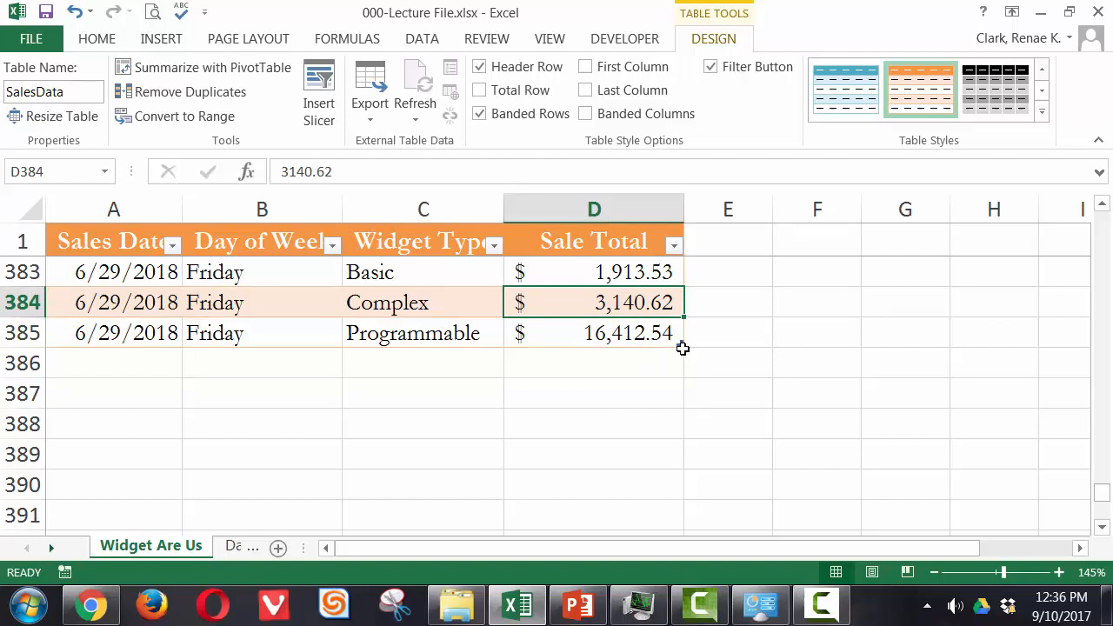
pyautogui.moveTo(687, 348)
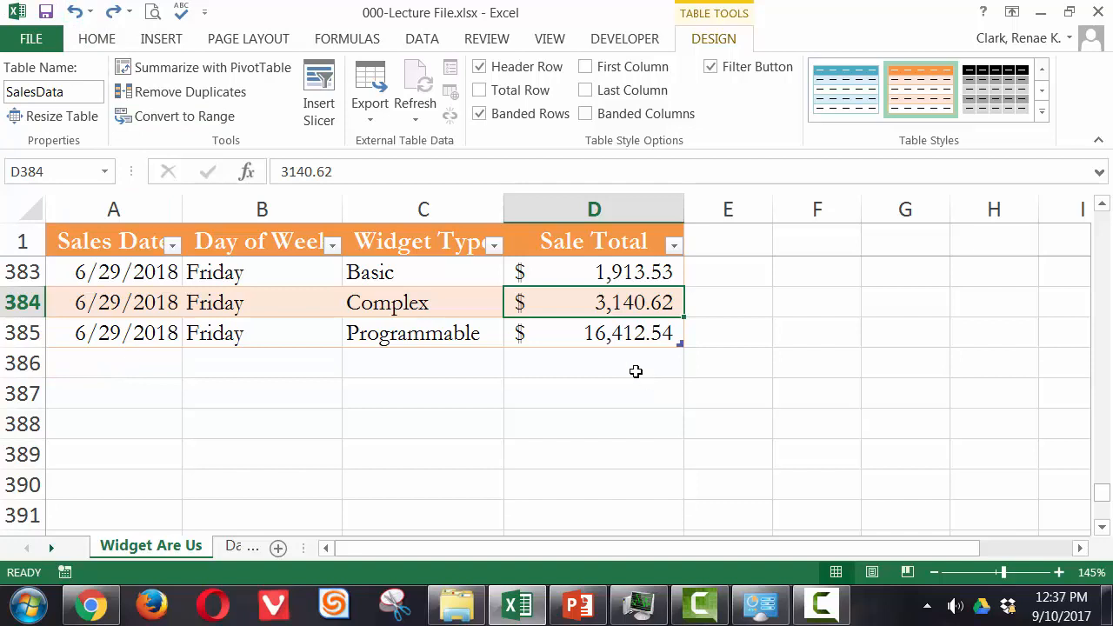
pyautogui.click(595, 334)
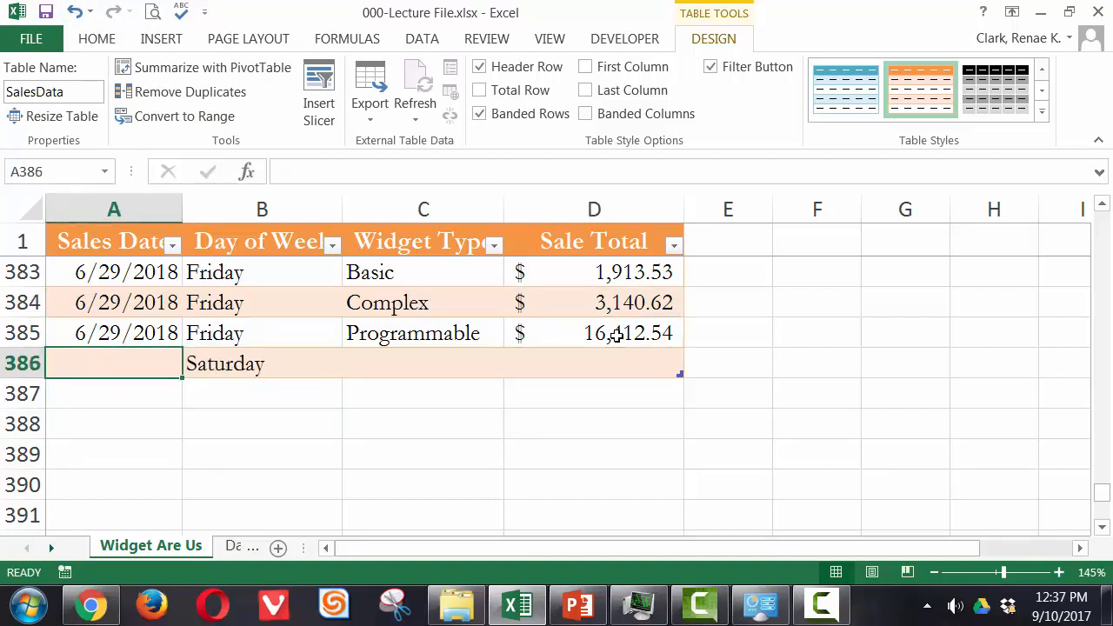
pyautogui.write('7')
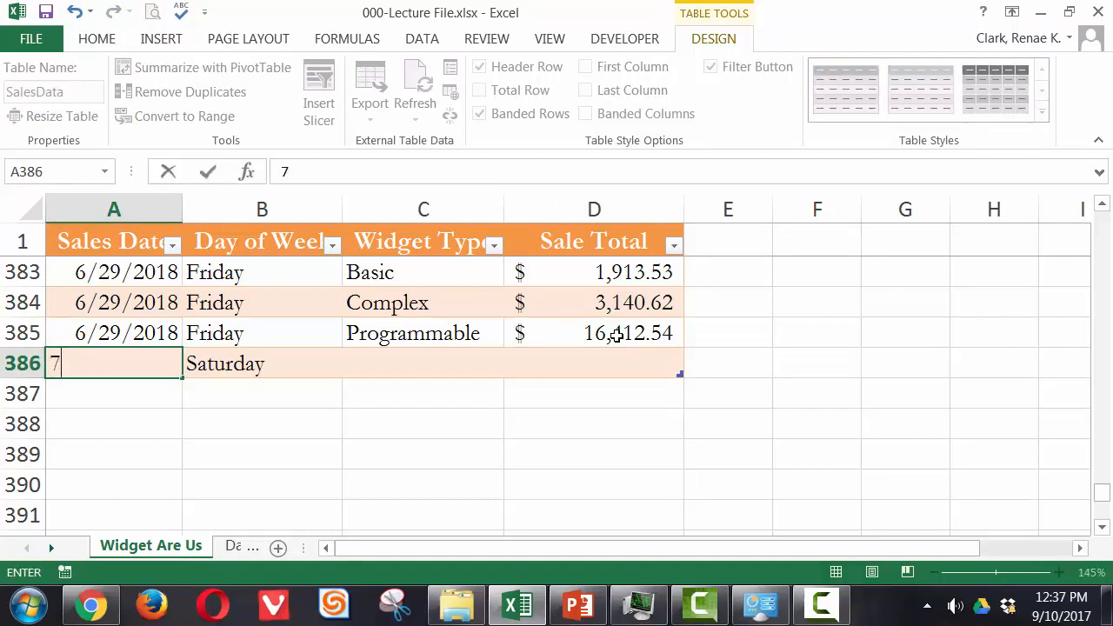
pyautogui.write('/1/2018')
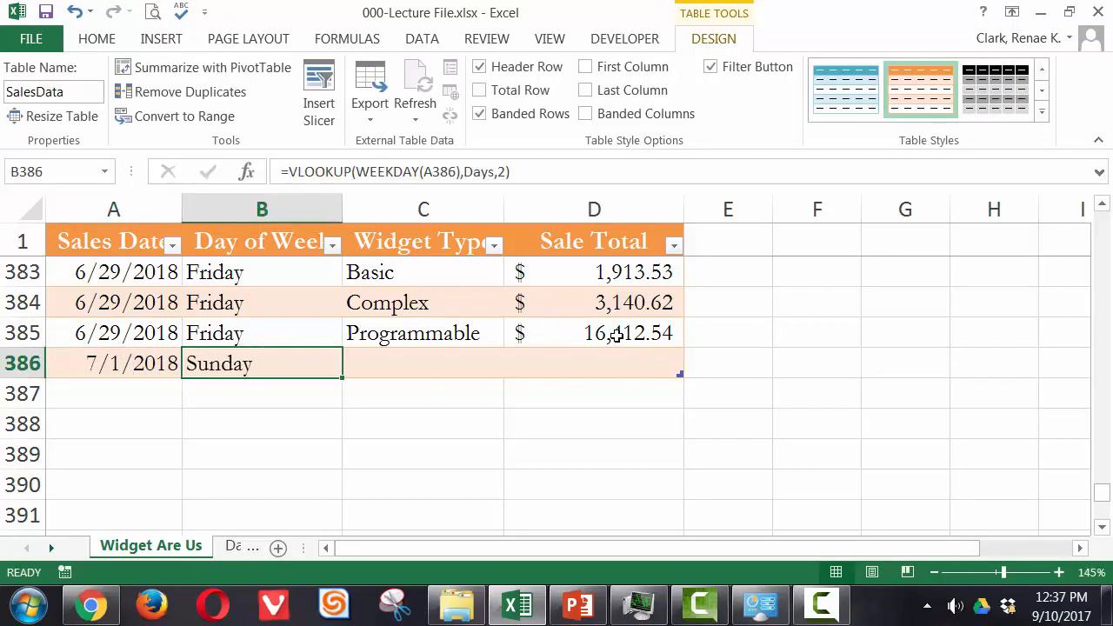
pyautogui.click(425, 364)
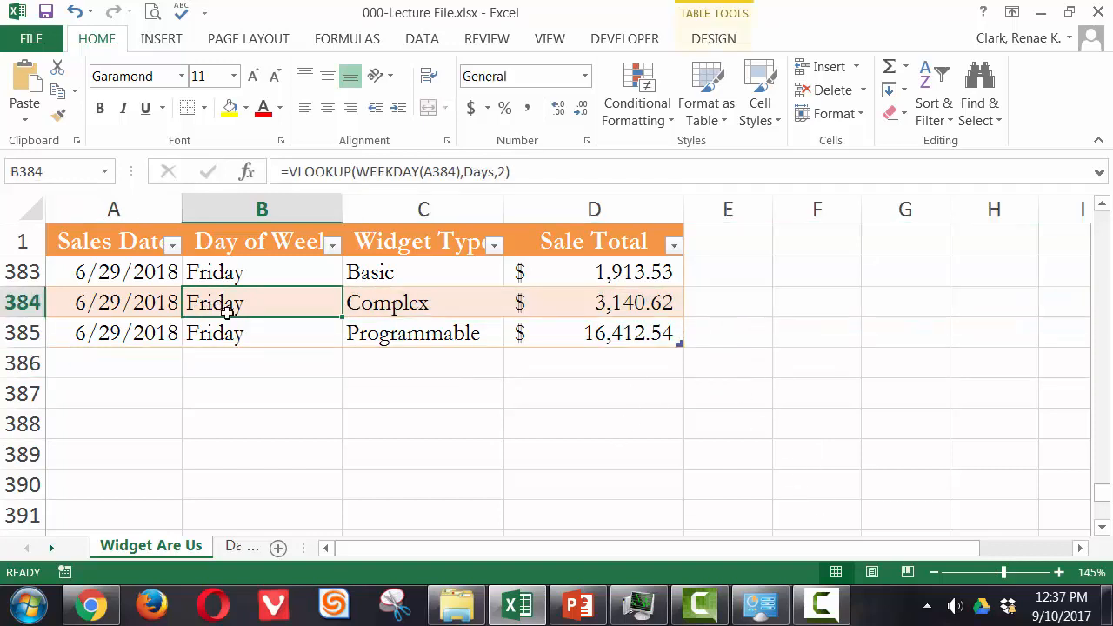
pyautogui.moveTo(783, 142)
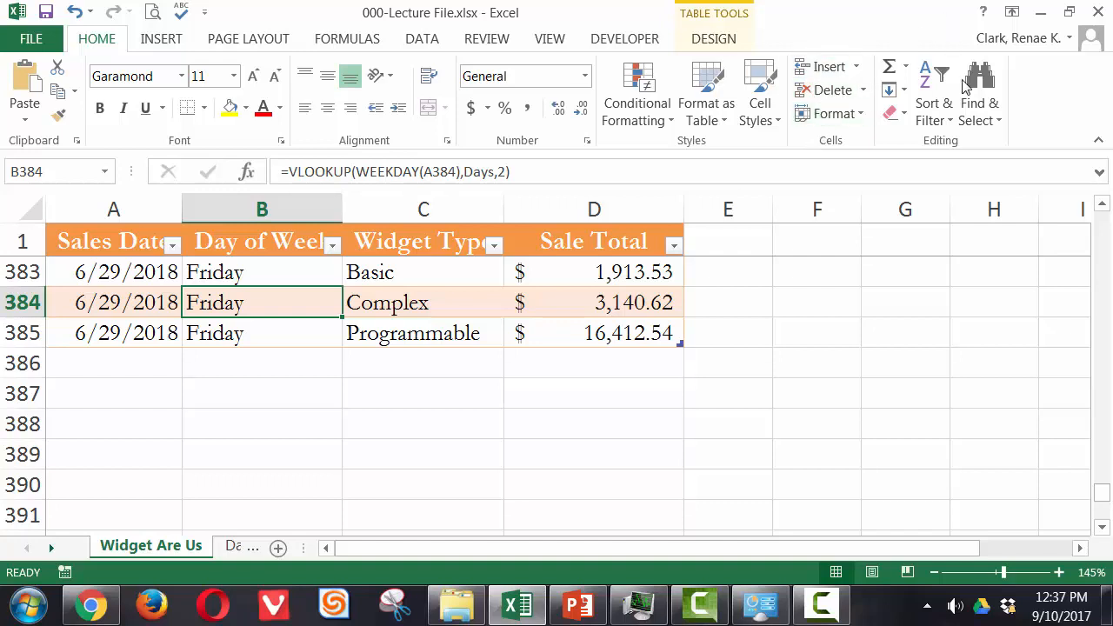
pyautogui.moveTo(268, 323)
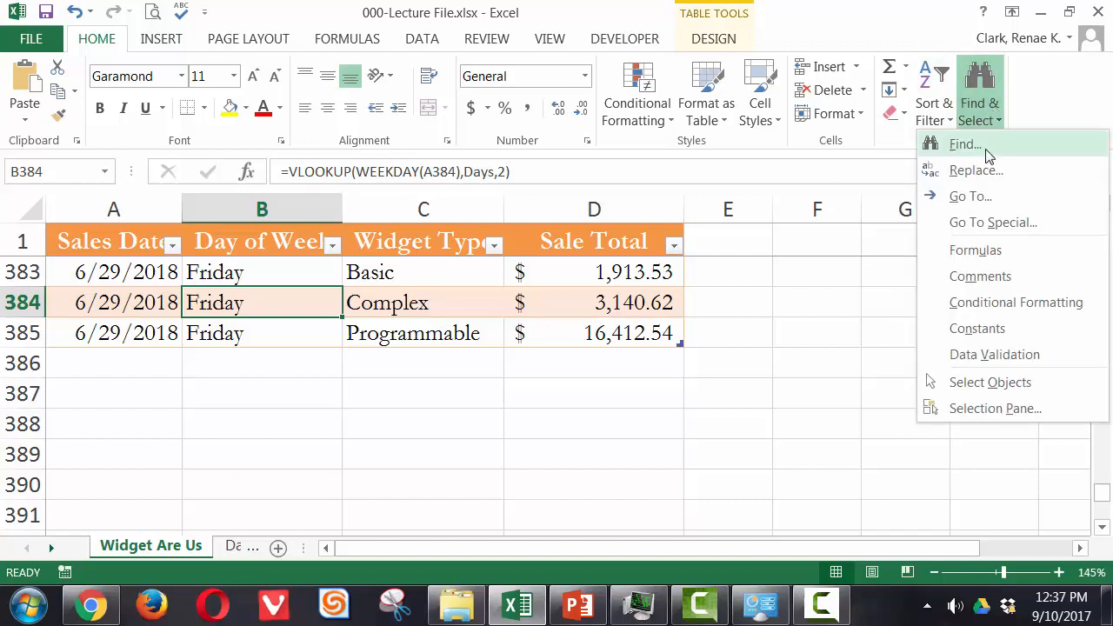
# Step: Replace every 'Basic' widget type with 'Option 1', 128 replacements reported
pyautogui.click(964, 145)
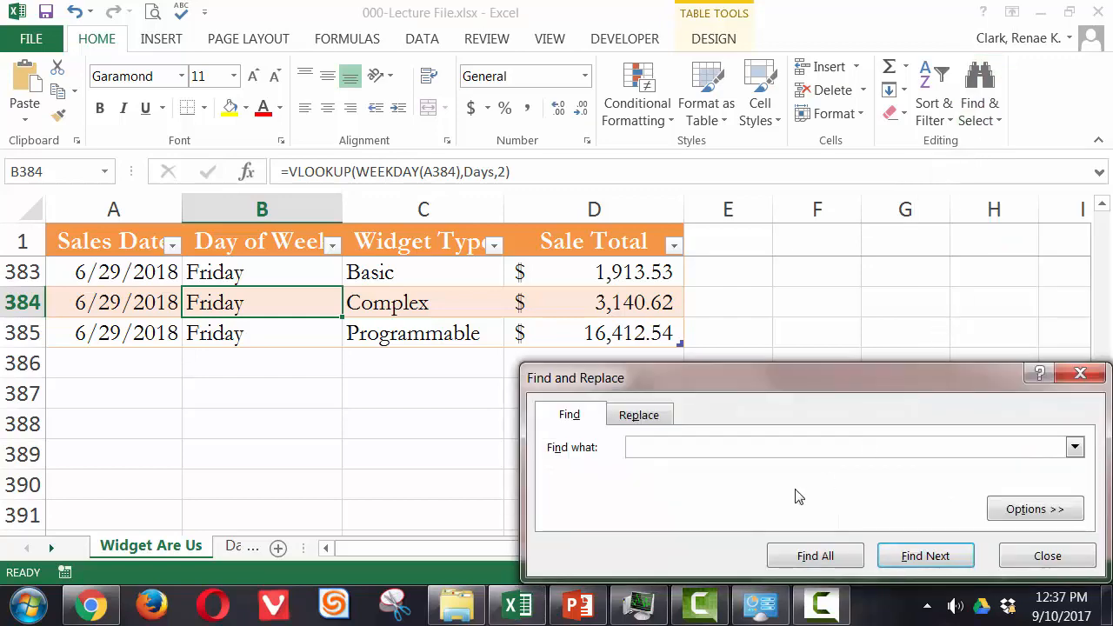
pyautogui.write('Basic')
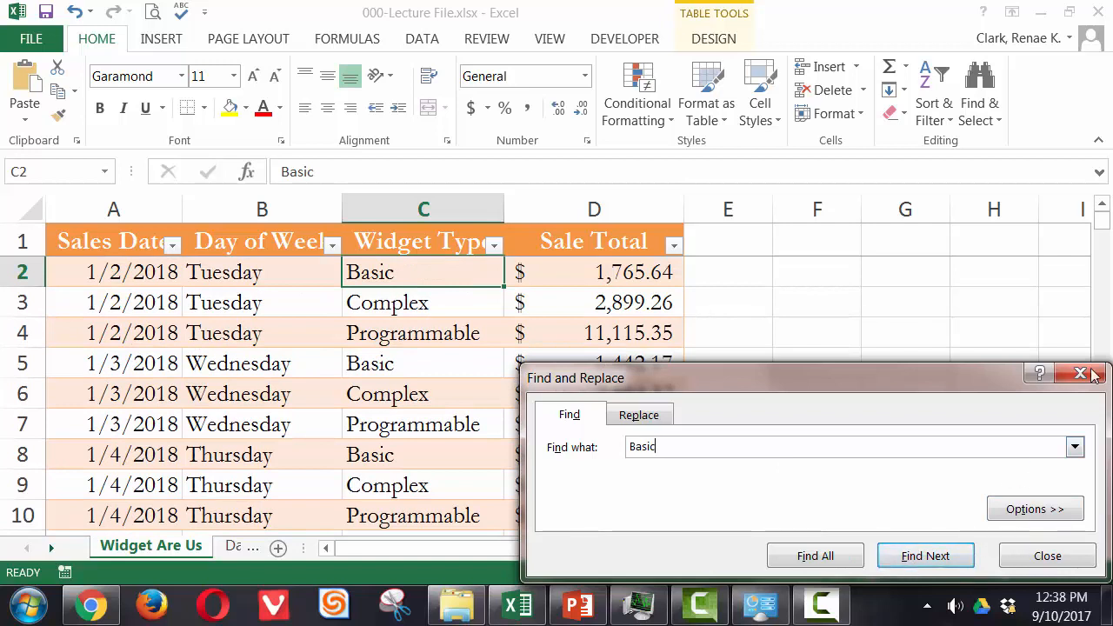
pyautogui.click(640, 414)
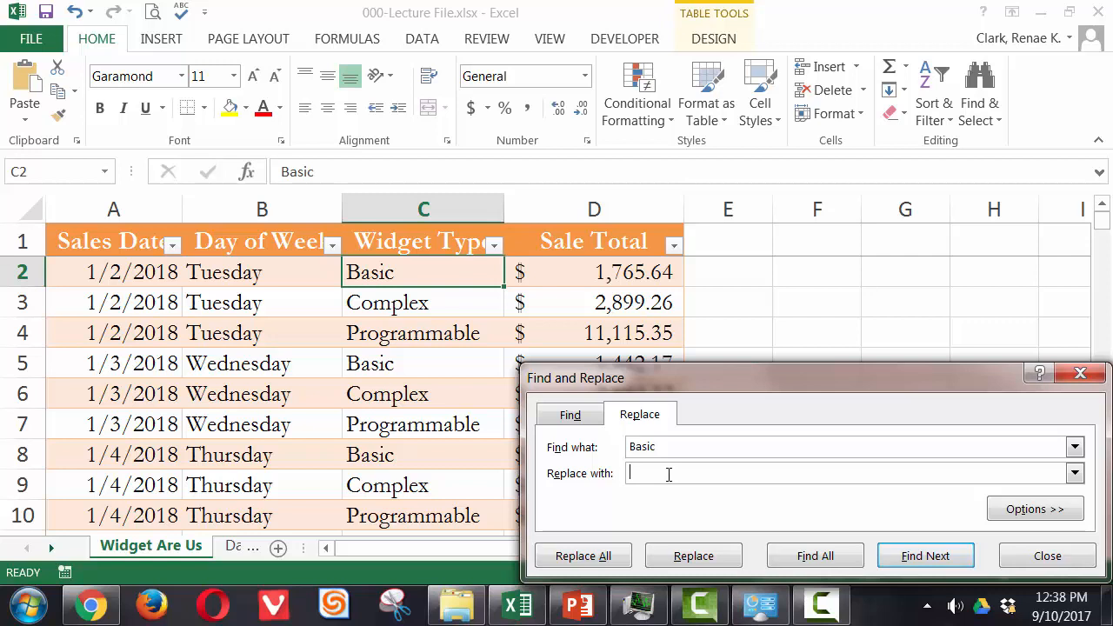
pyautogui.write('Option 1')
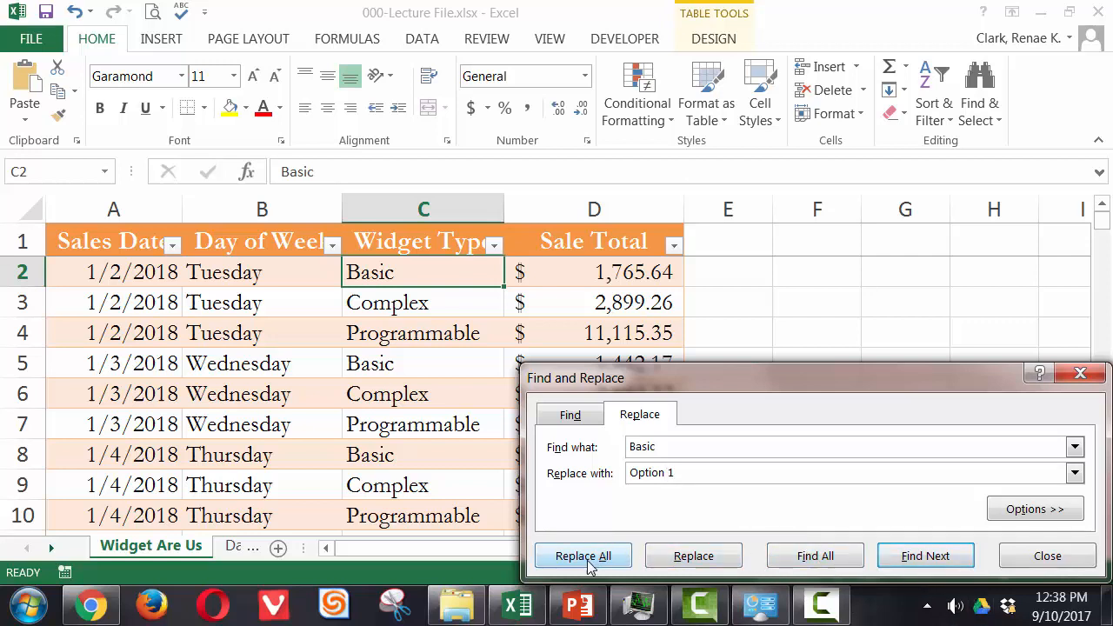
pyautogui.click(583, 557)
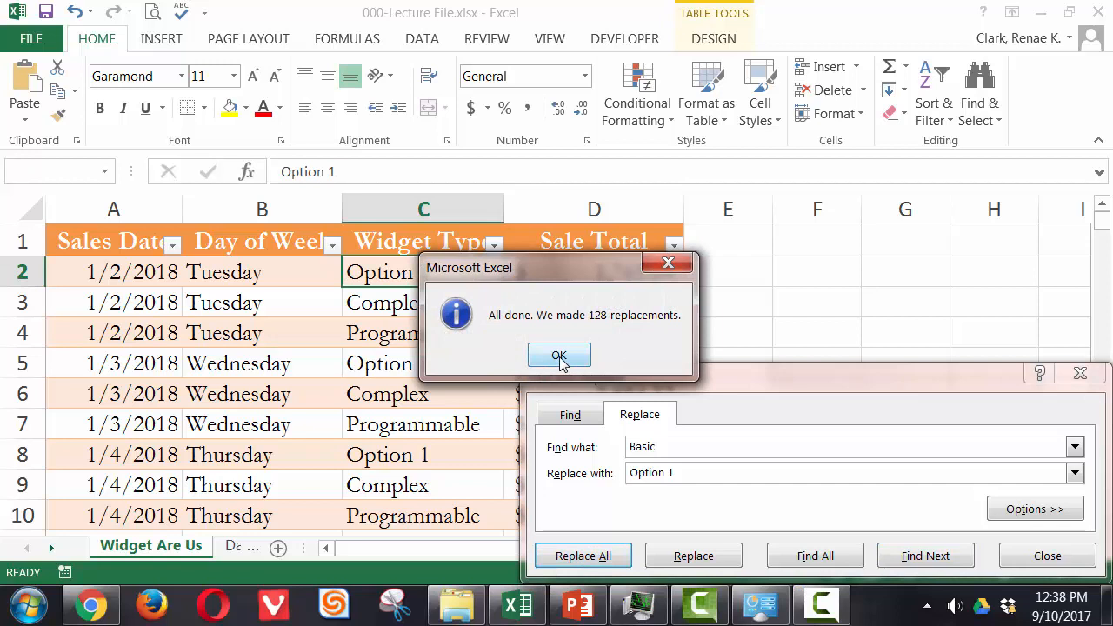
pyautogui.click(560, 355)
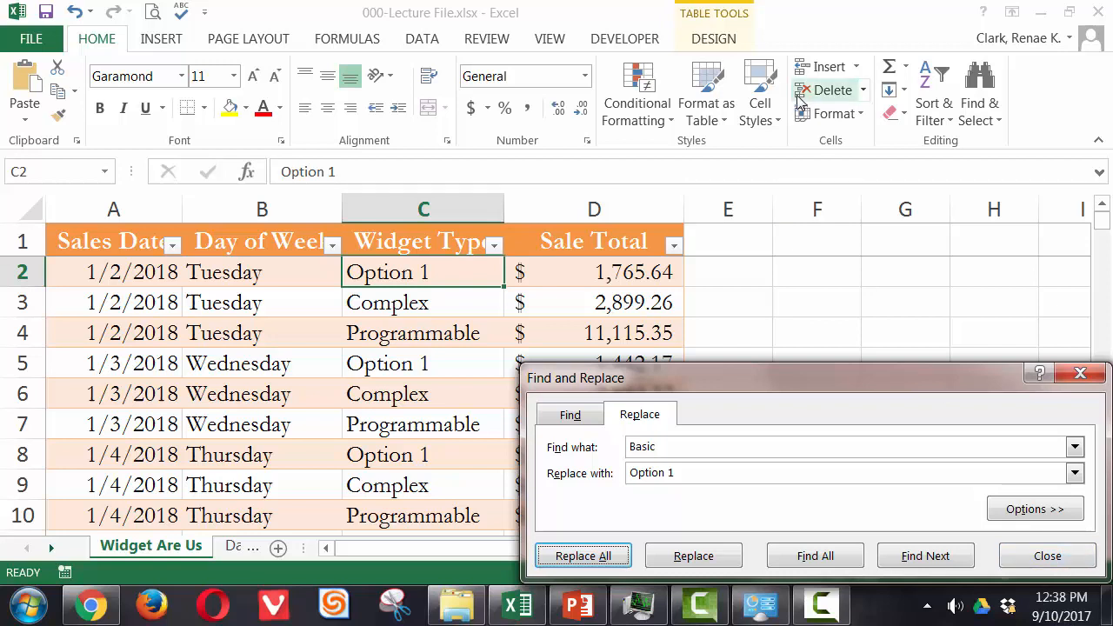
pyautogui.click(714, 39)
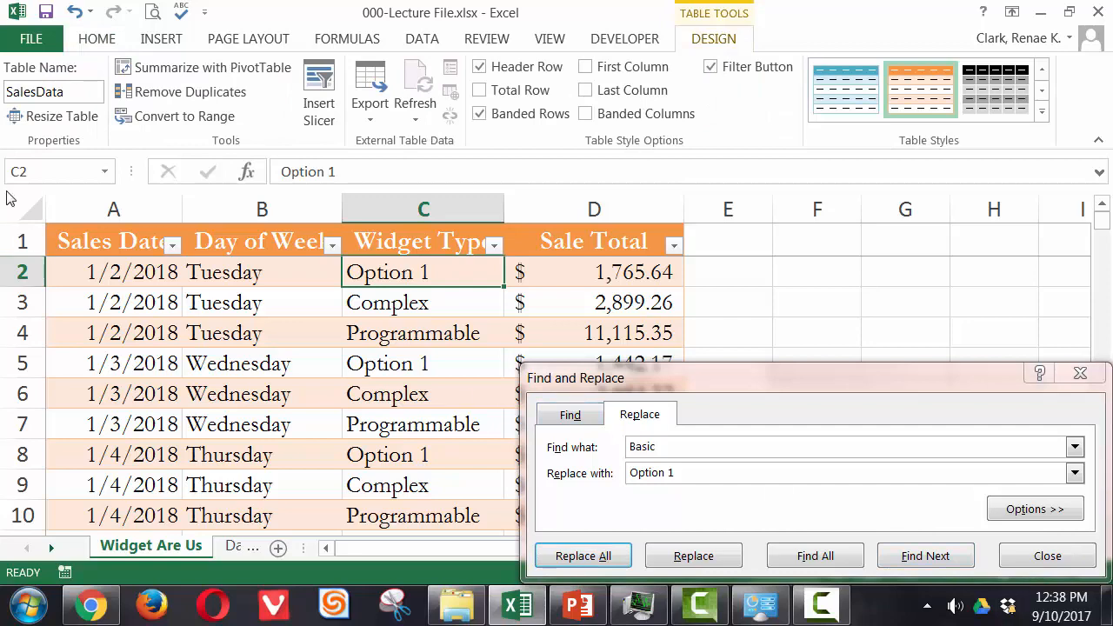
# Step: Run Remove Duplicates on date, day and widget type, excluding Sale Total; none found
pyautogui.click(1047, 557)
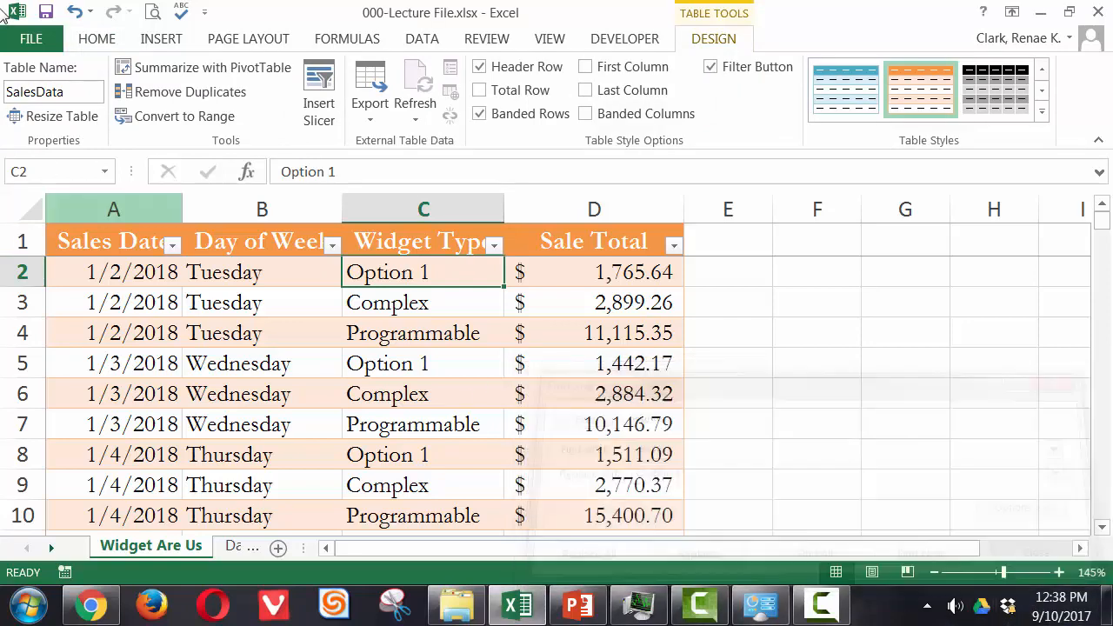
pyautogui.moveTo(181, 91)
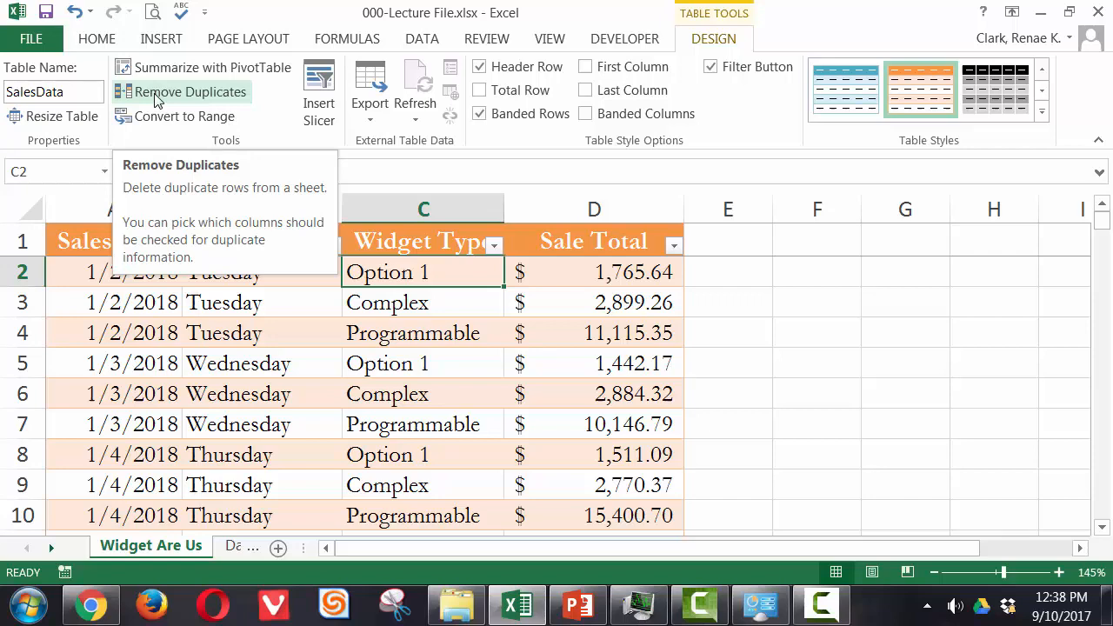
pyautogui.click(190, 90)
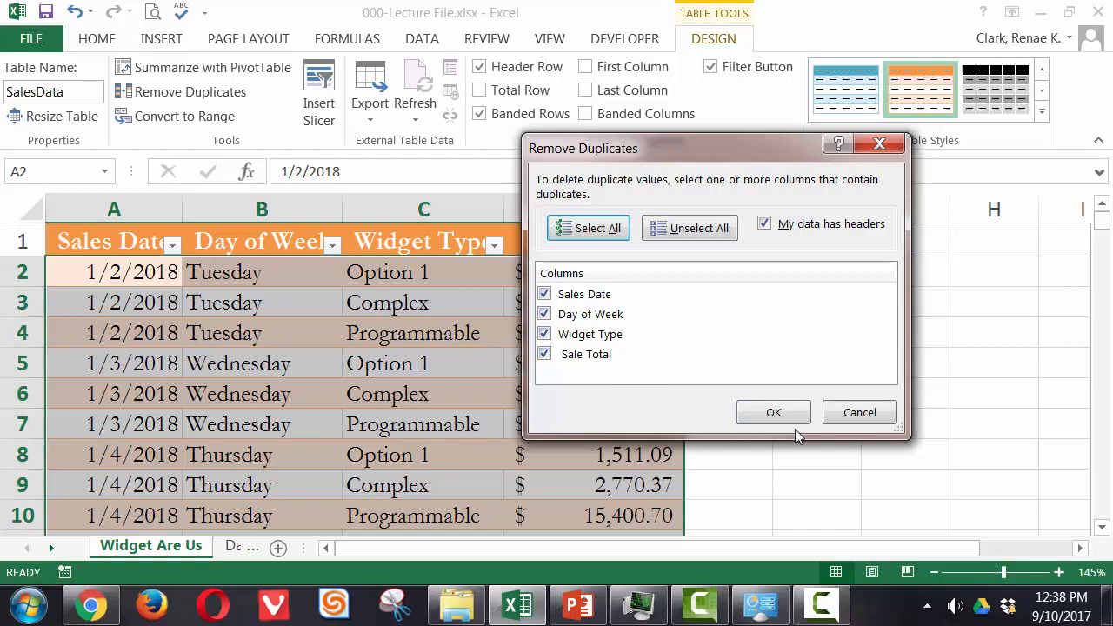
pyautogui.click(545, 355)
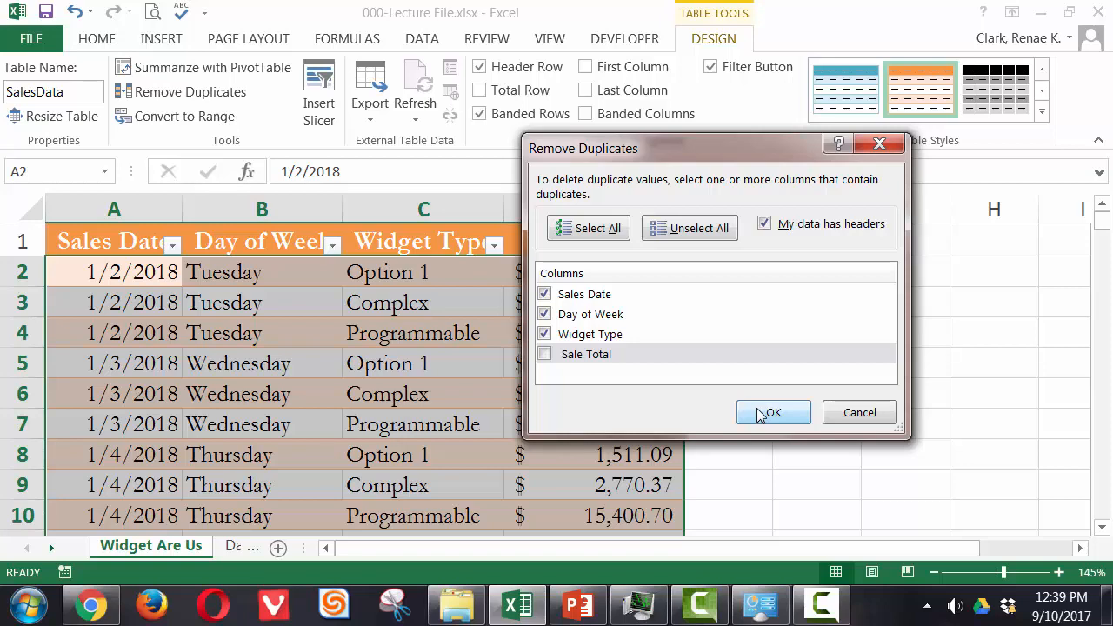
pyautogui.click(772, 412)
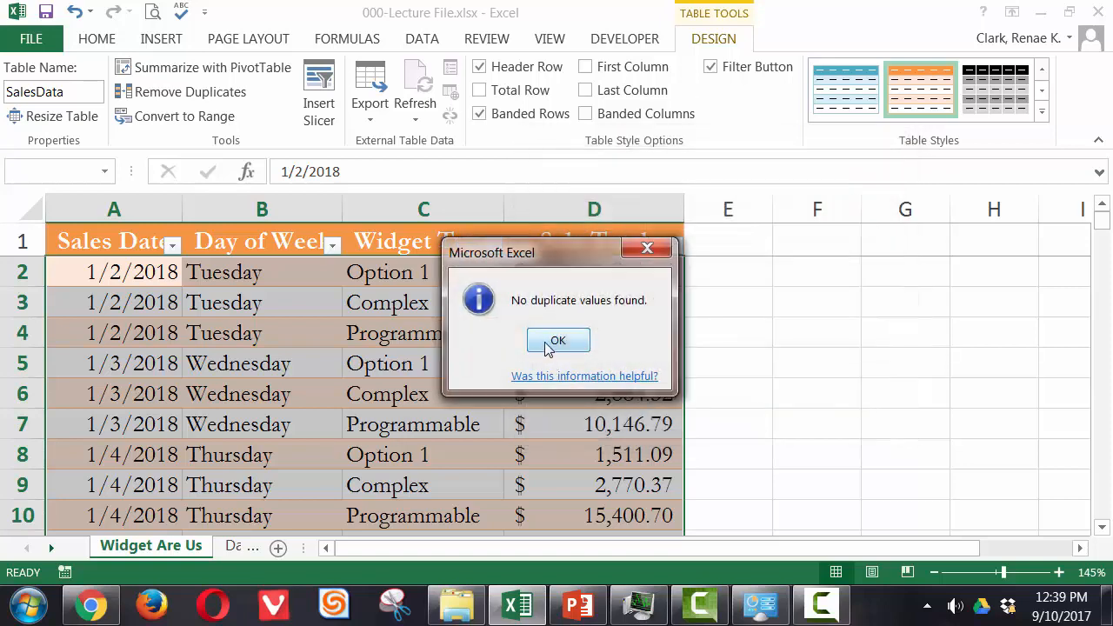
pyautogui.click(557, 339)
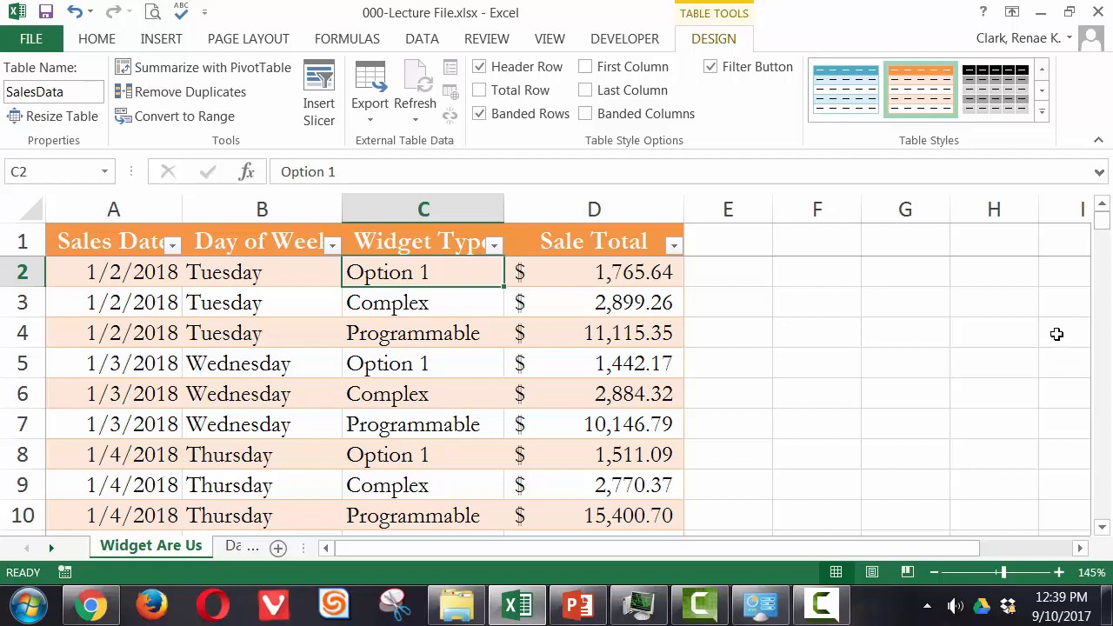
pyautogui.moveTo(1058, 334)
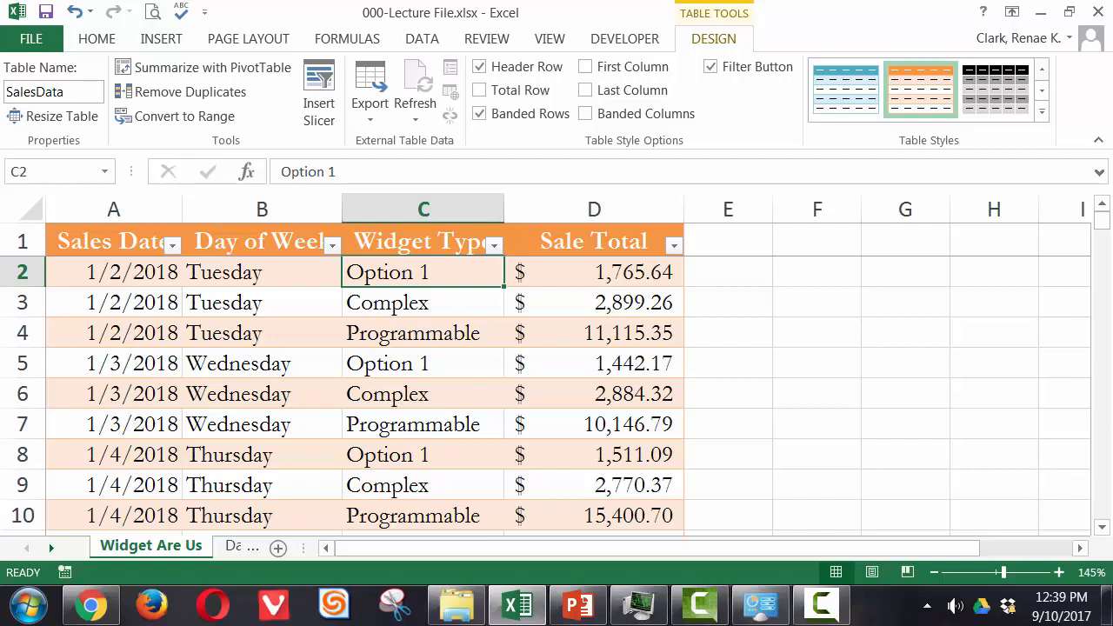